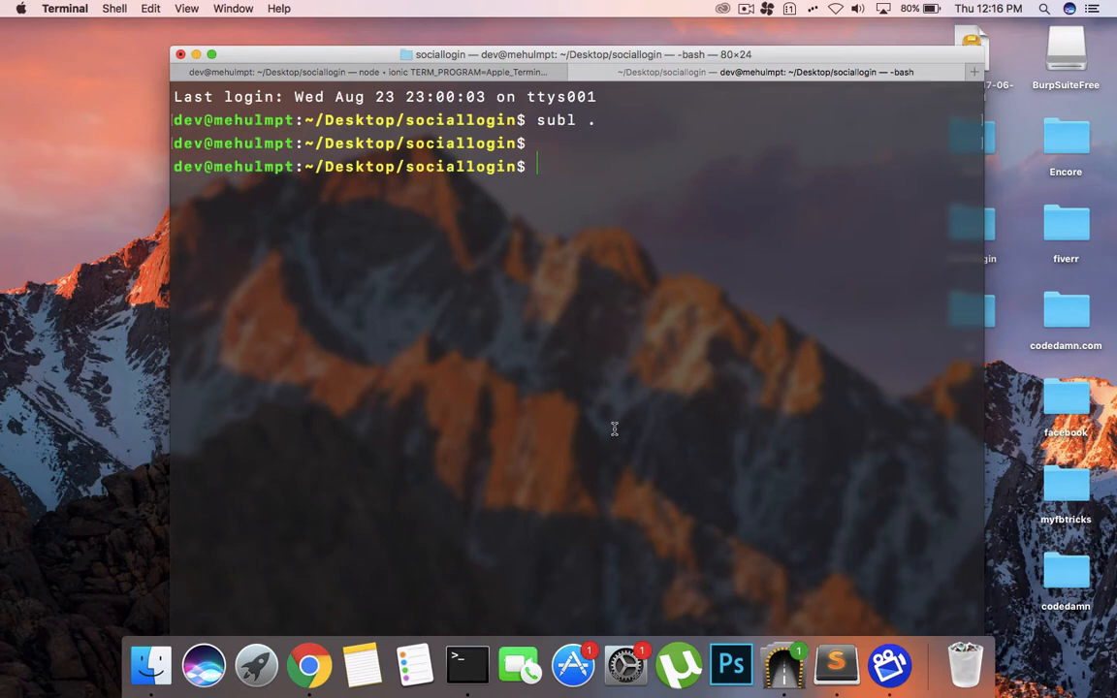
mouse_move(578, 291)
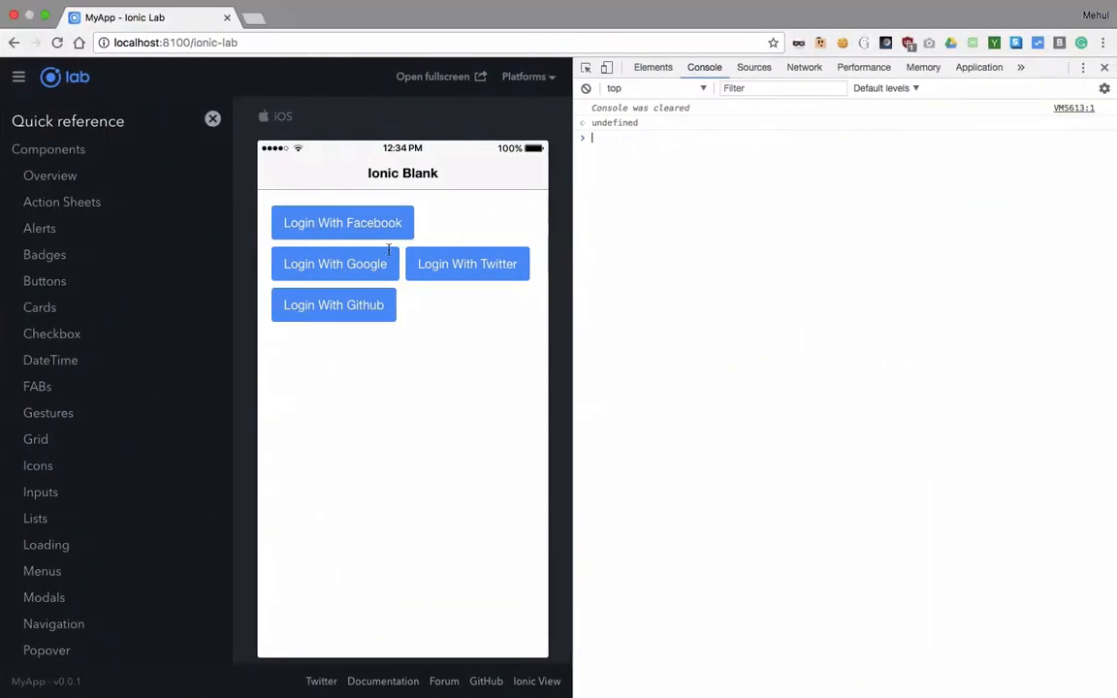
mouse_move(512, 368)
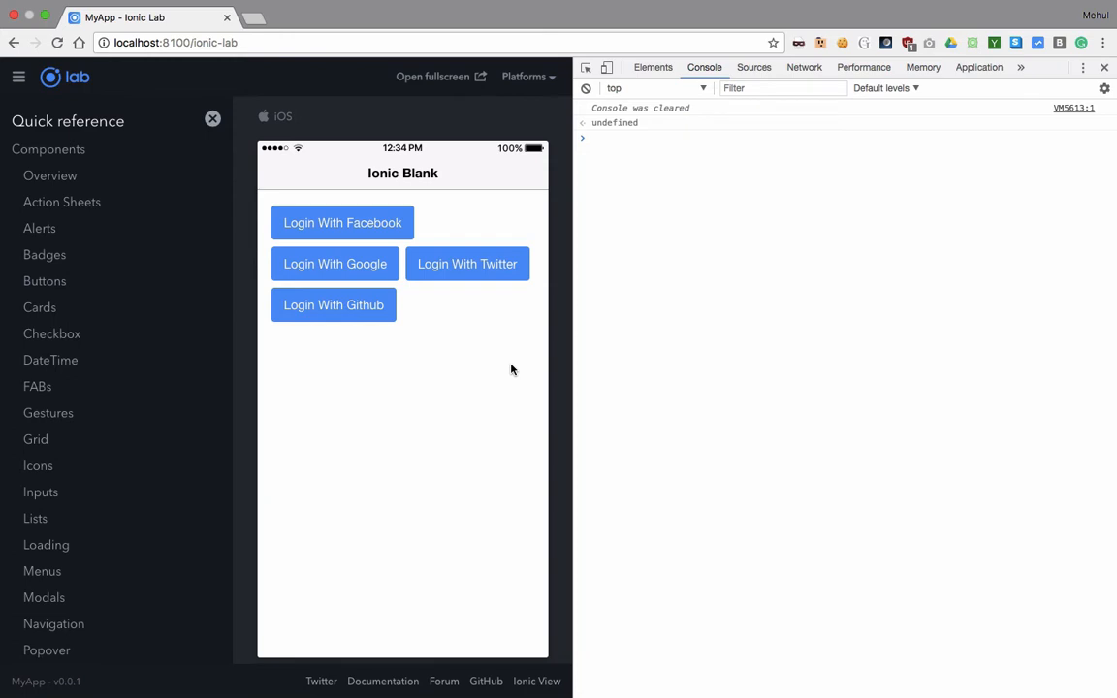
- Look up the facebook icon in the Ionicons reference, then return to the editor
left_click(678, 136)
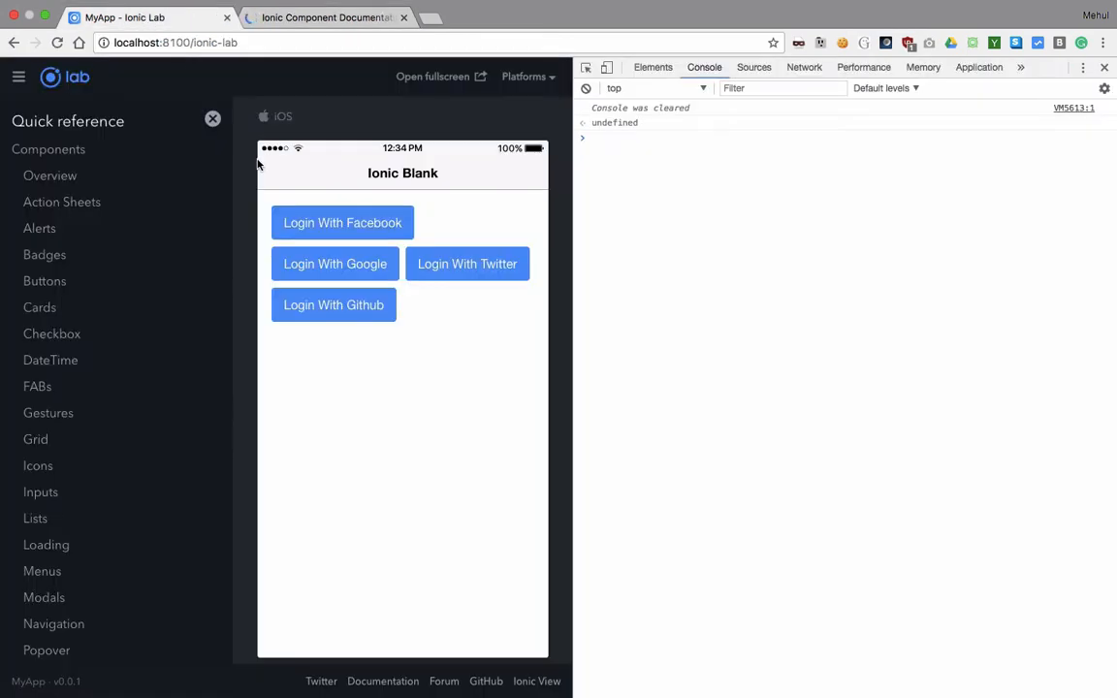
left_click(325, 17)
type("facebook")
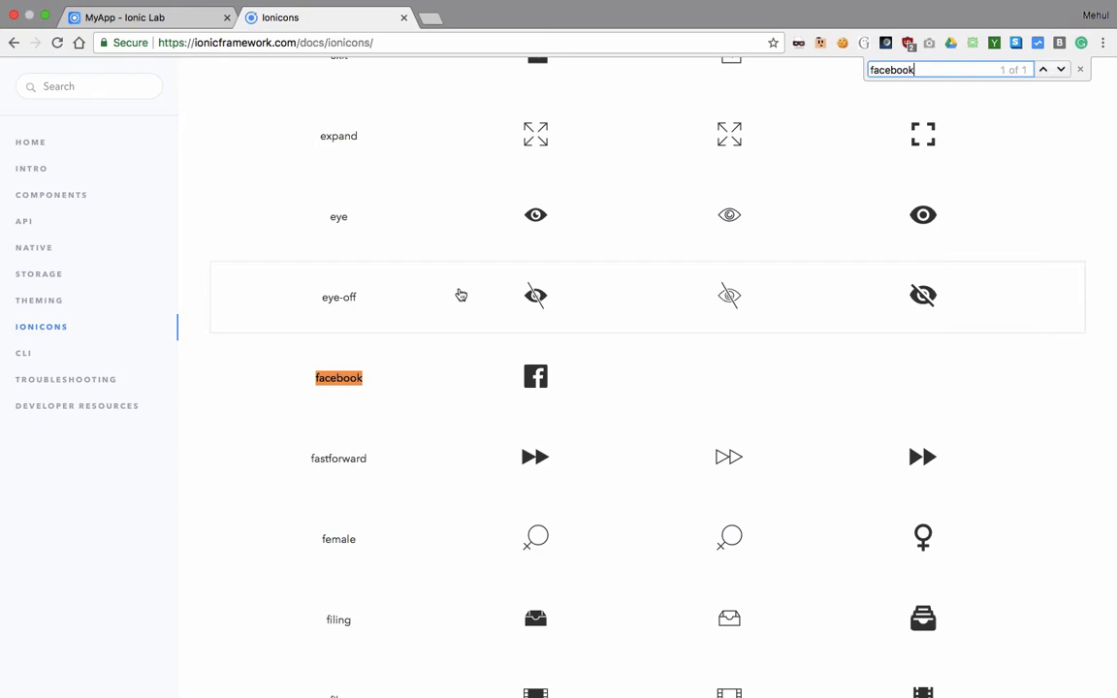
left_click(535, 376)
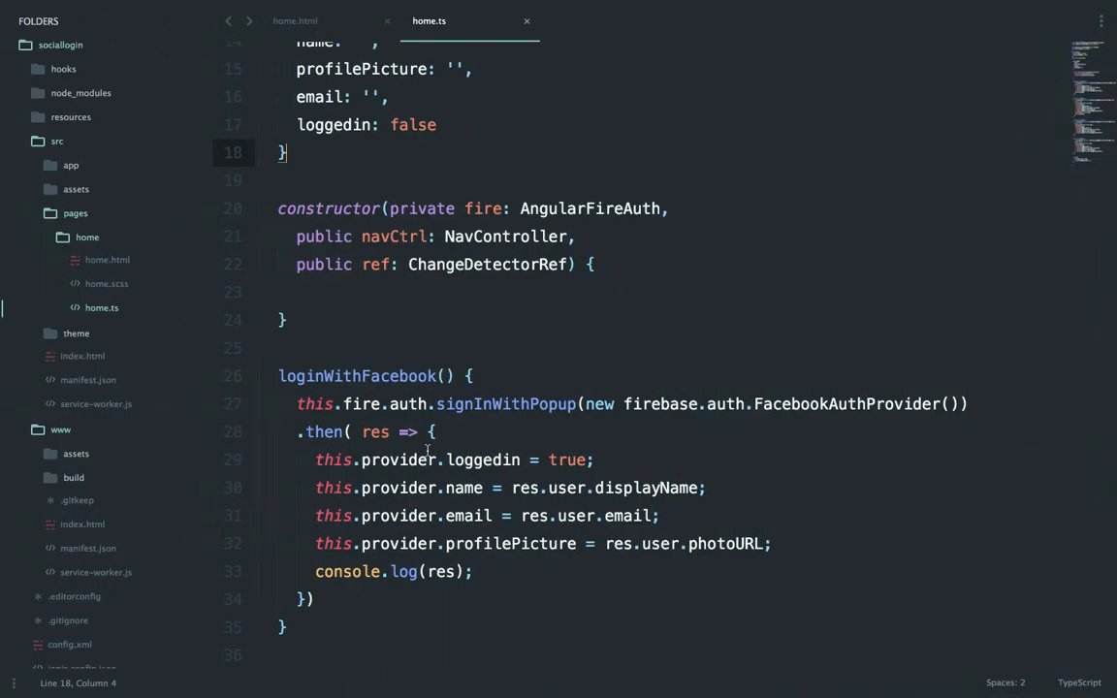
- Add logo-facebook and logo-twitter ion-icons plus &nbsp; before the button labels in home.html
left_click(295, 19)
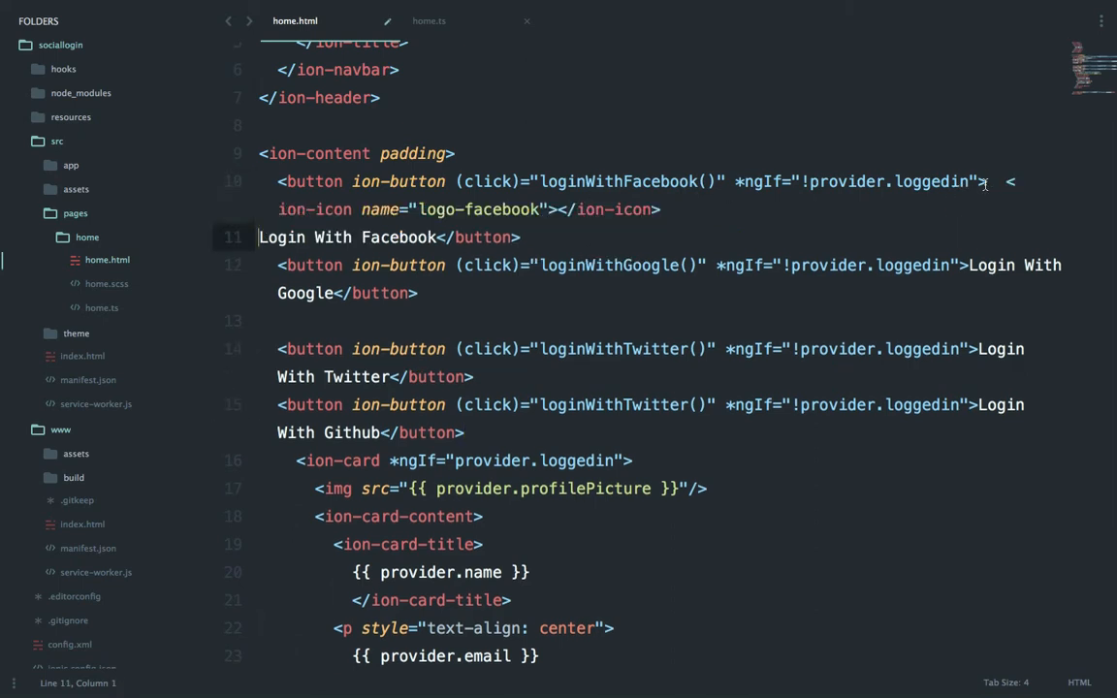
type("&nbsp;")
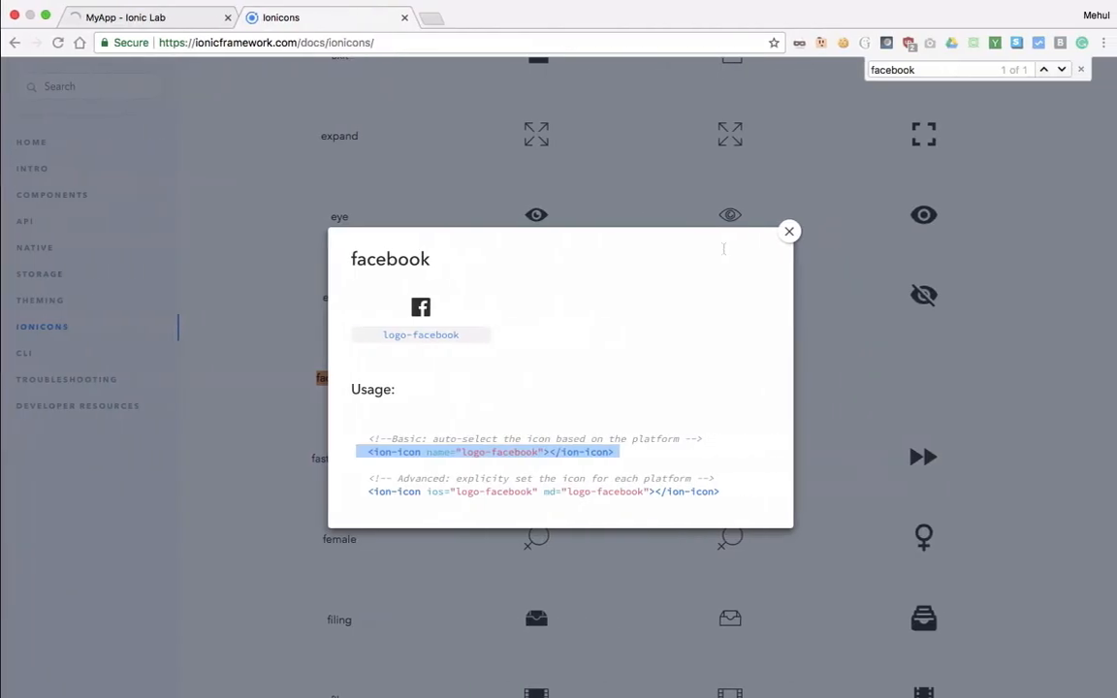
left_click(787, 231)
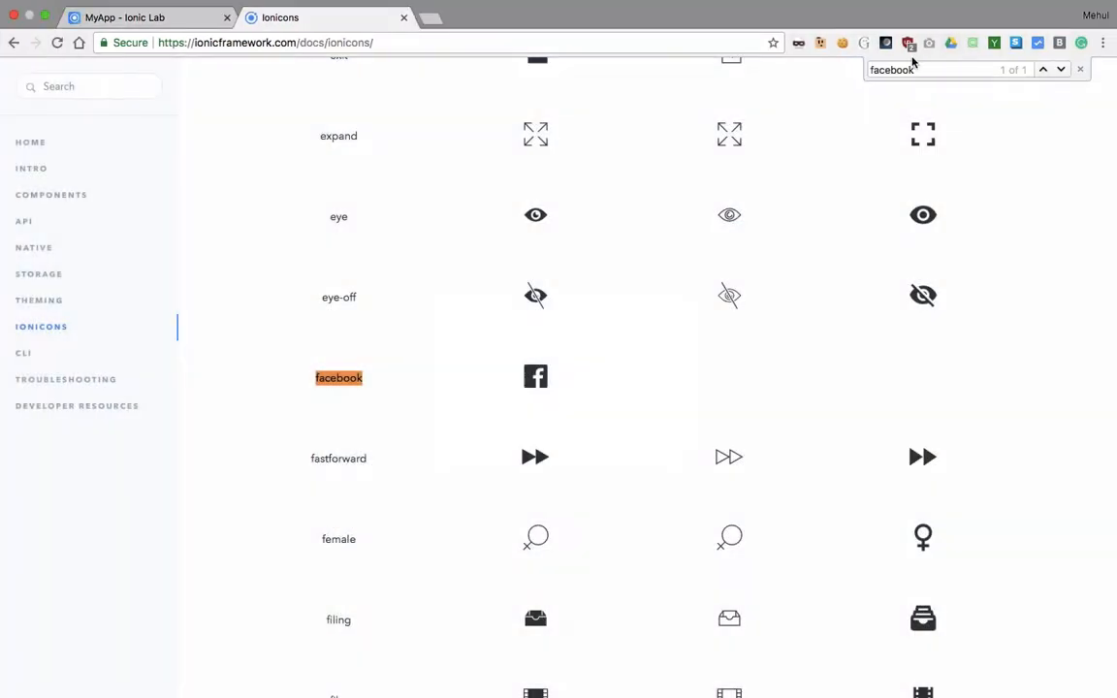
type("twitter()\" *ngIf=\"!provider.loggedin\">Login With Twitter</button>")
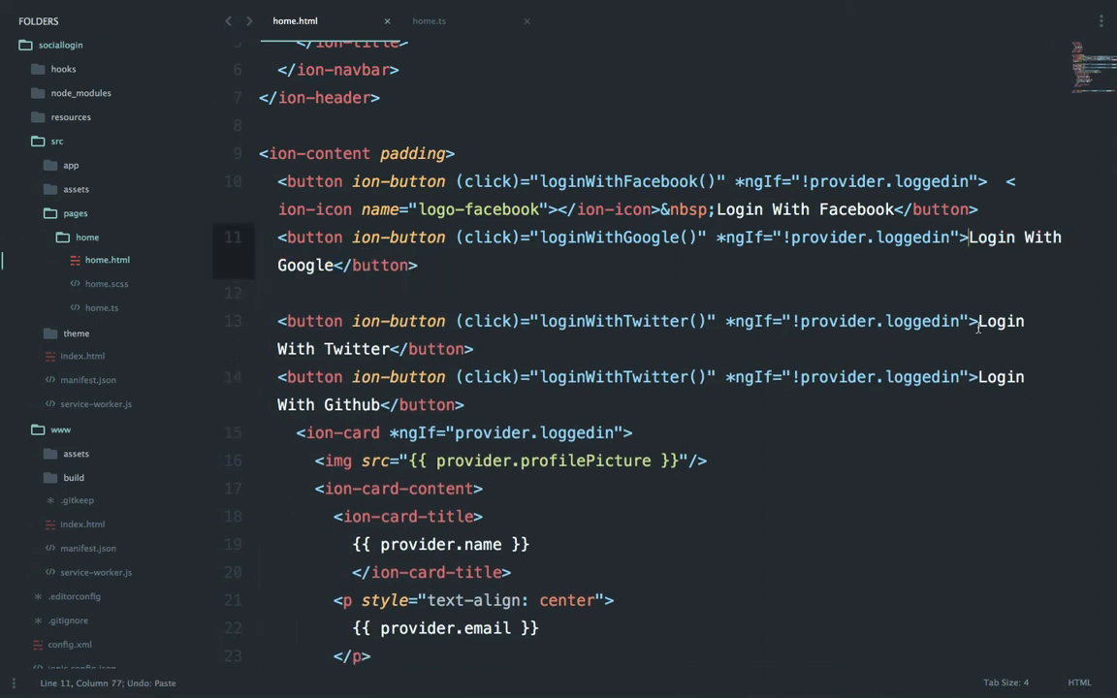
type("<ion-icon name=\"logo-twitter\"></ion-icon>&nbsp;")
left_click(650, 390)
type("Github")
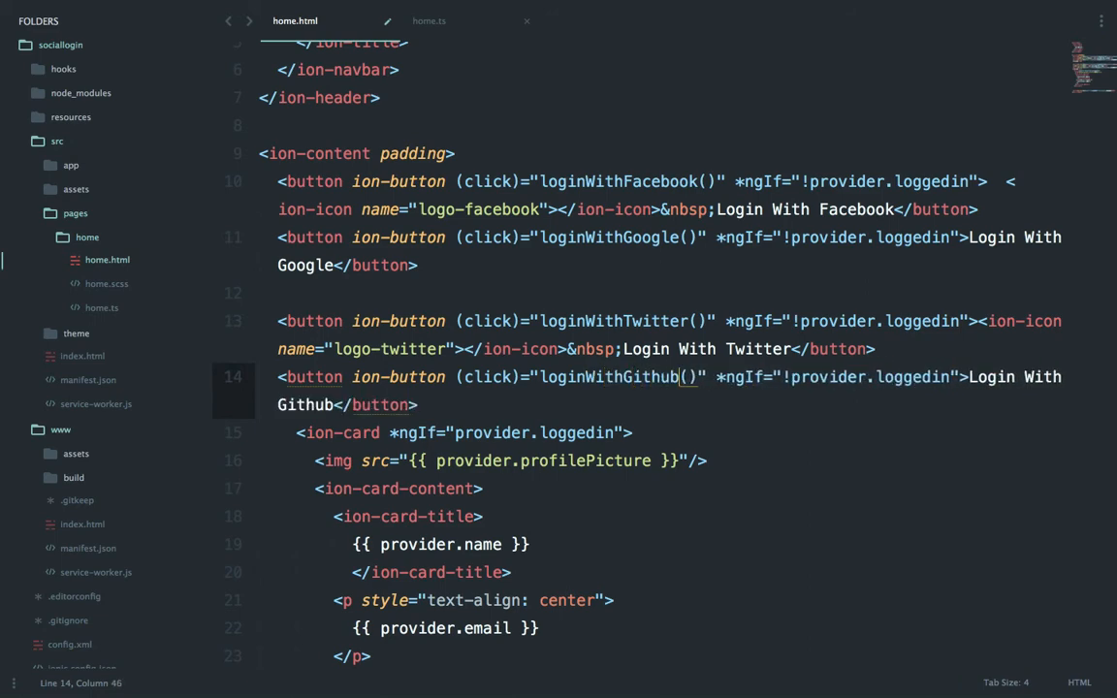
left_click(429, 20)
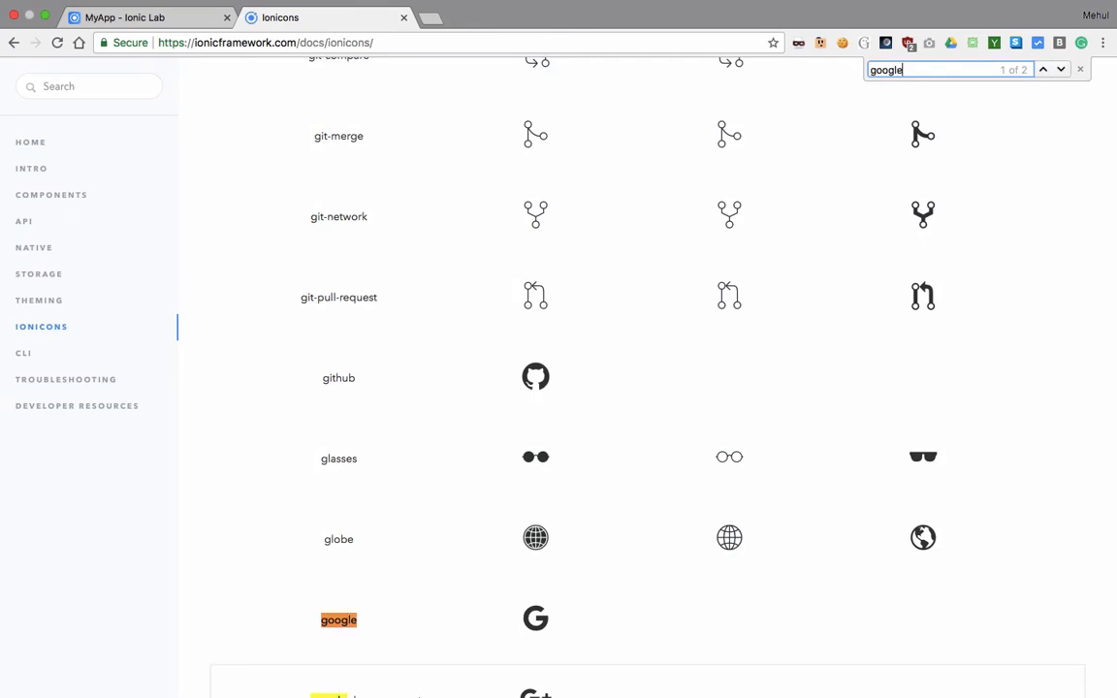
- Finish the google and github icons and the login('twitter') handler in home.html
scroll("down", 3)
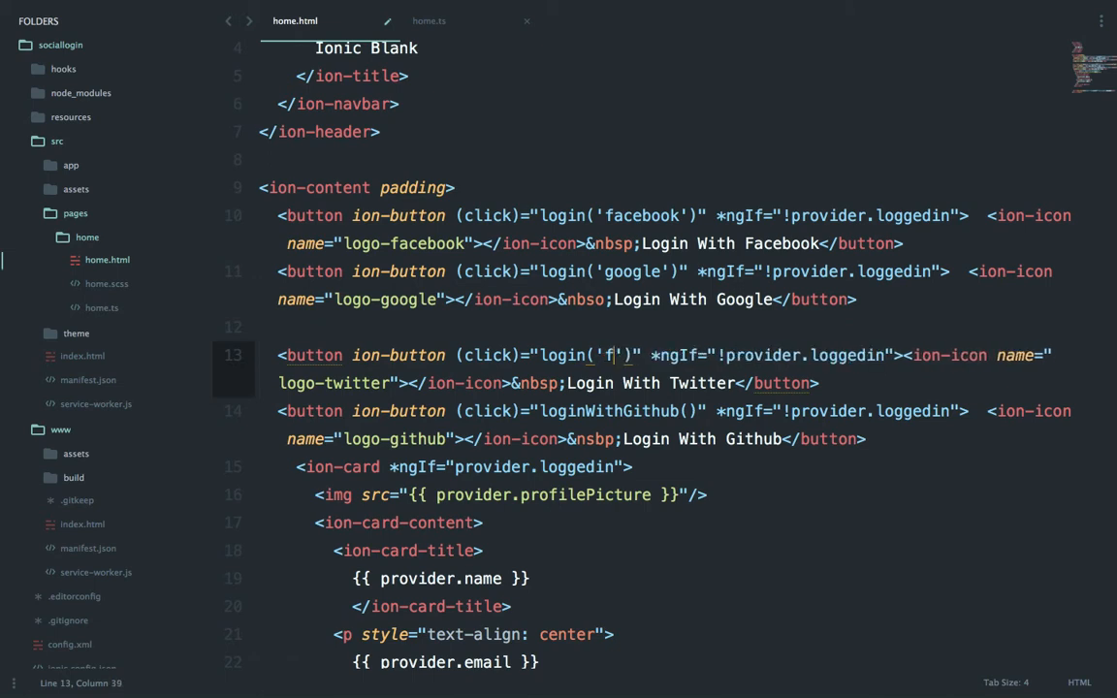
type("witter")
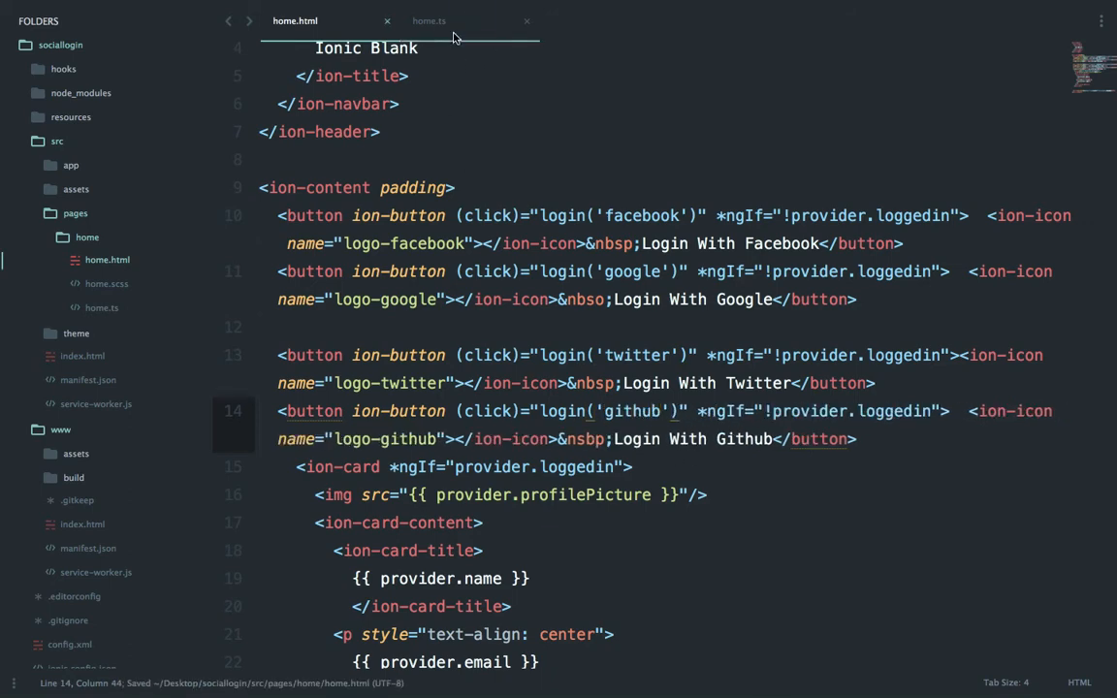
- Add login(provider) in home.ts declaring let signInProvider = null
left_click(429, 20)
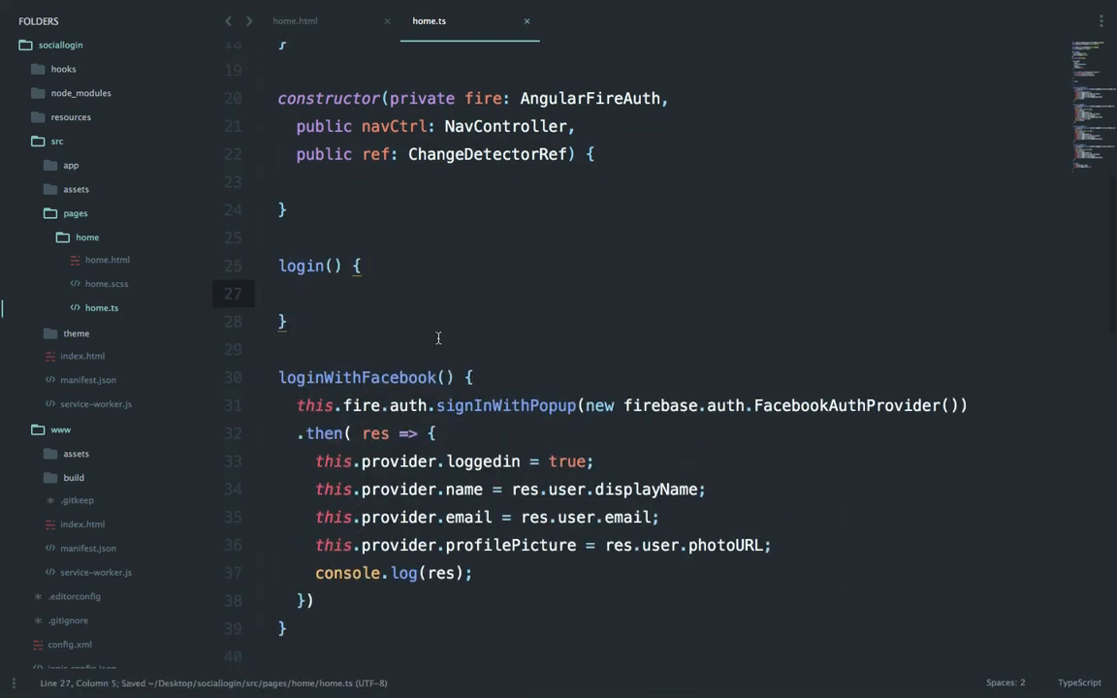
scroll("down", 3)
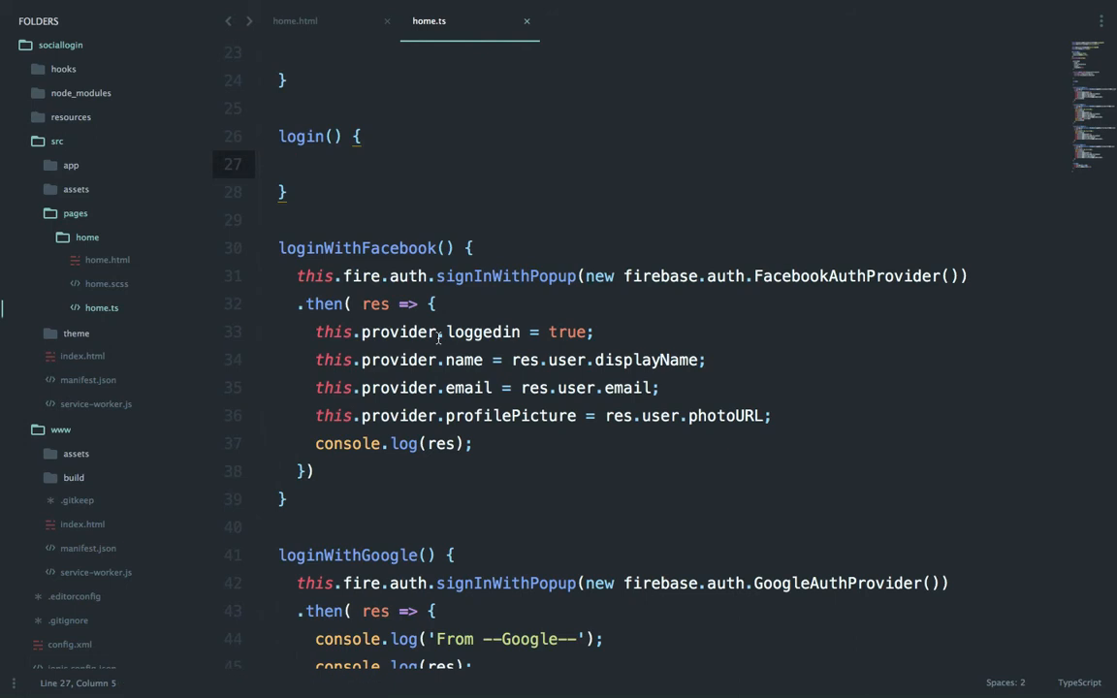
type("let")
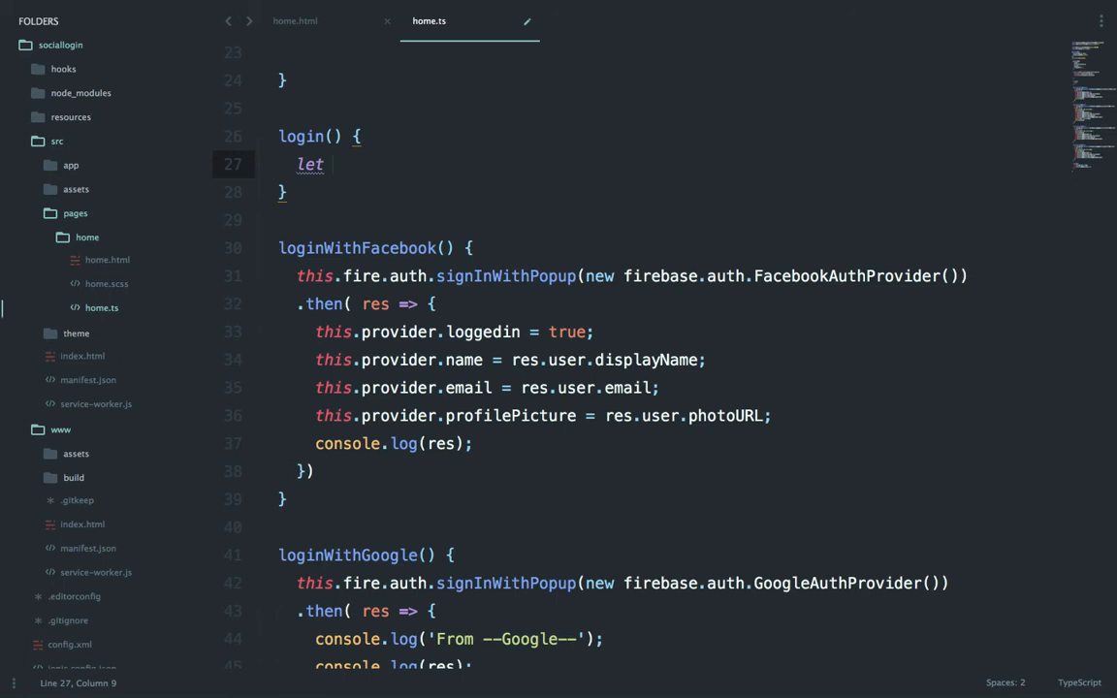
type("provider = null;")
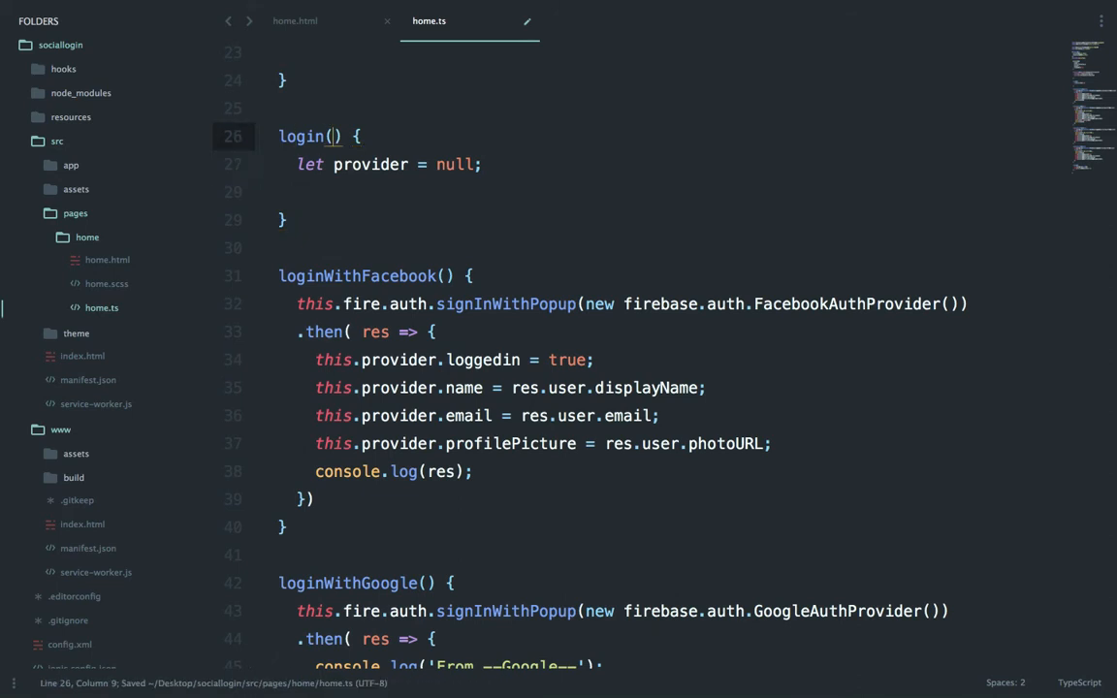
type("provider")
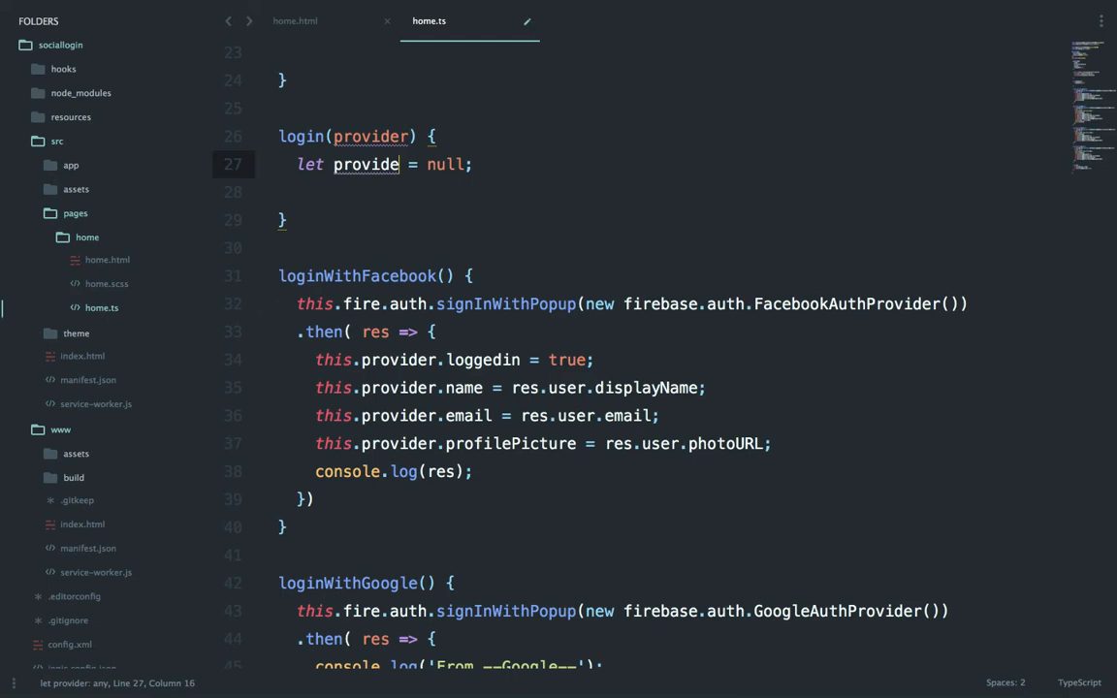
key("BackSpace")
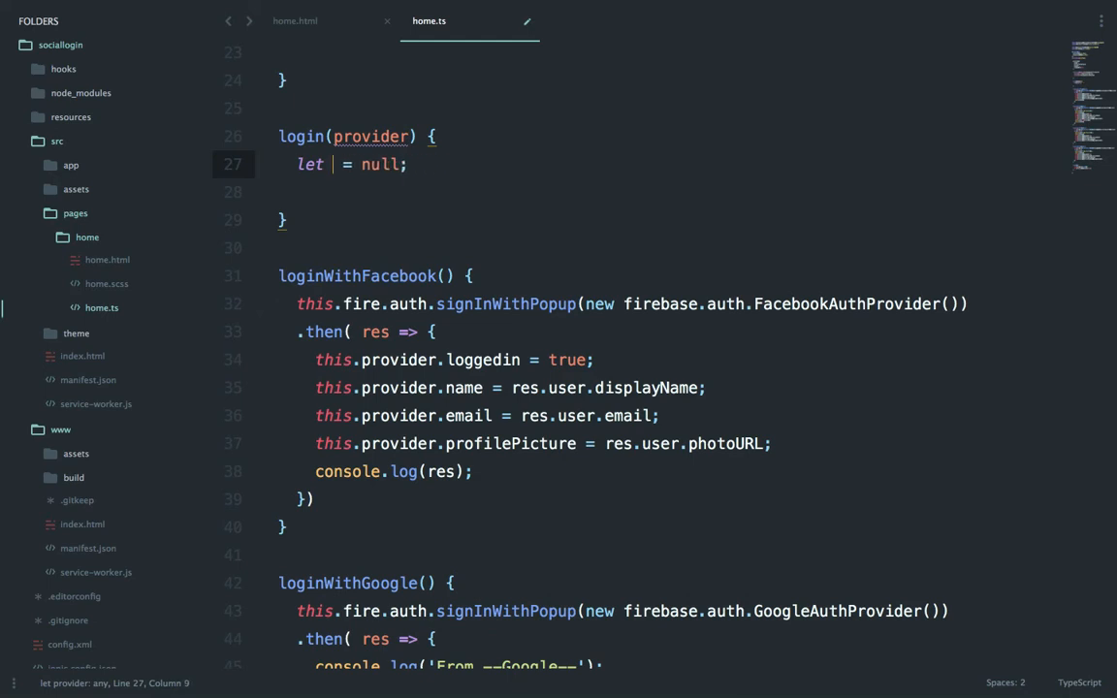
type("signInProvider")
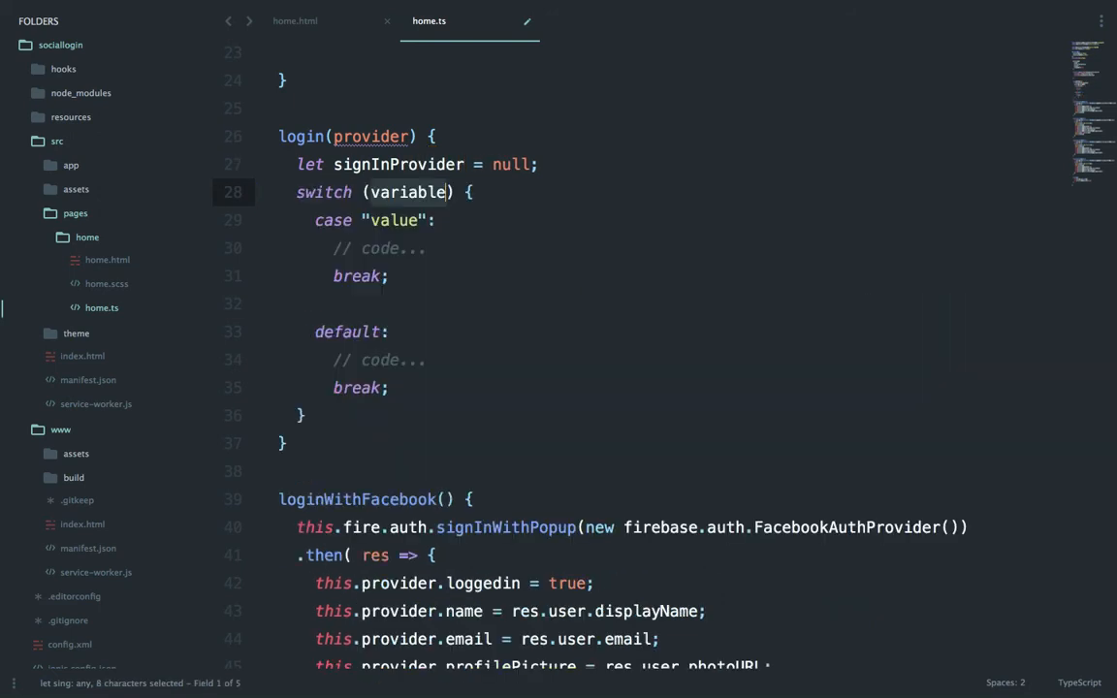
- Switch on provider with a facebook case assigning new firebase.auth.FacebookAuthProvider
type("pro")
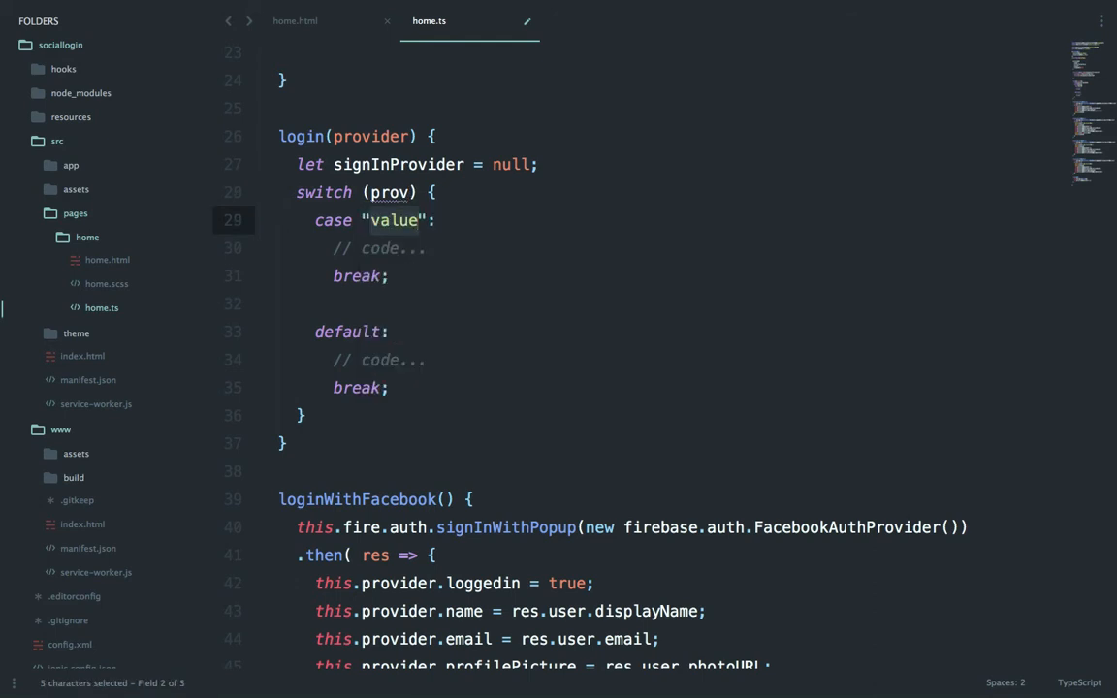
type("facebook")
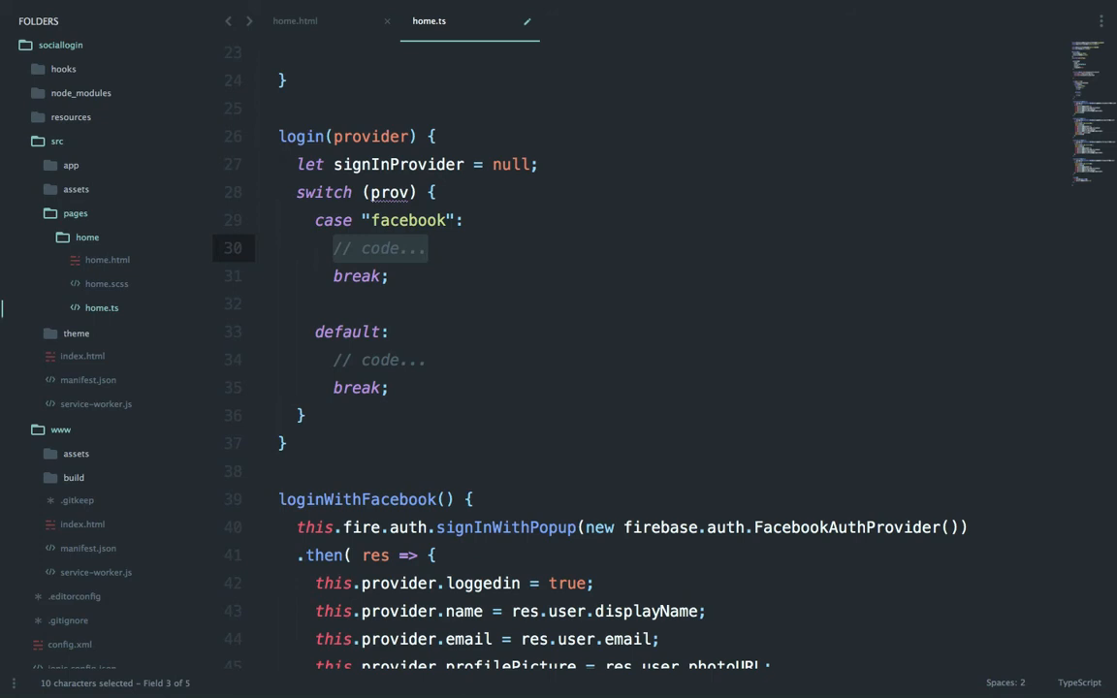
type("sin")
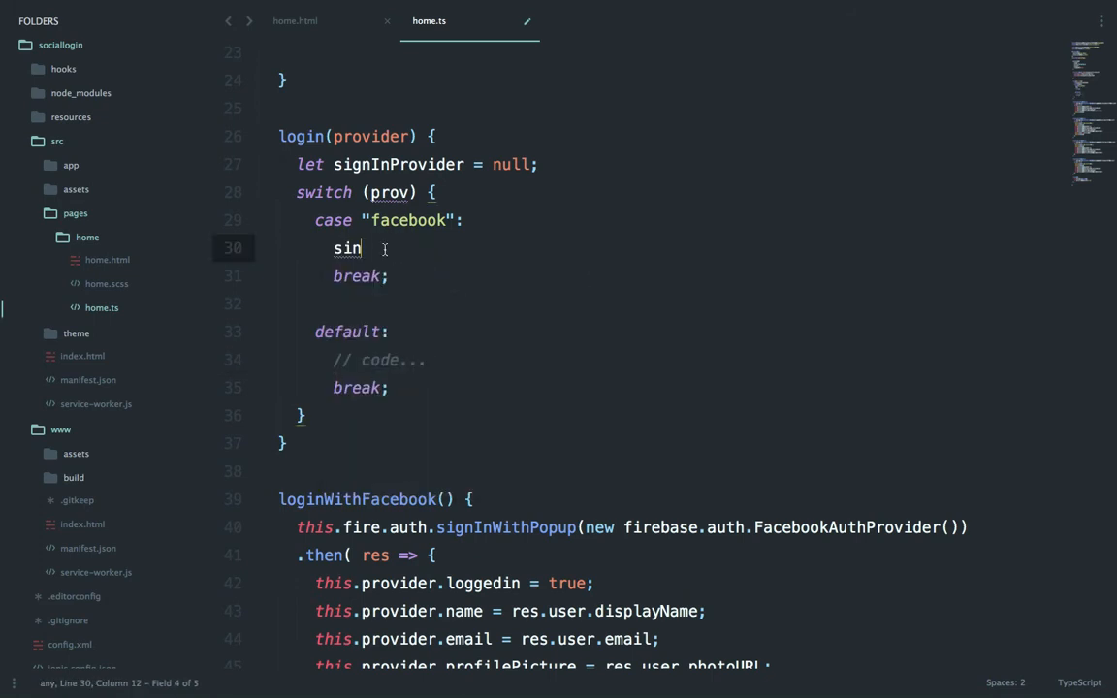
type("gnInProvider")
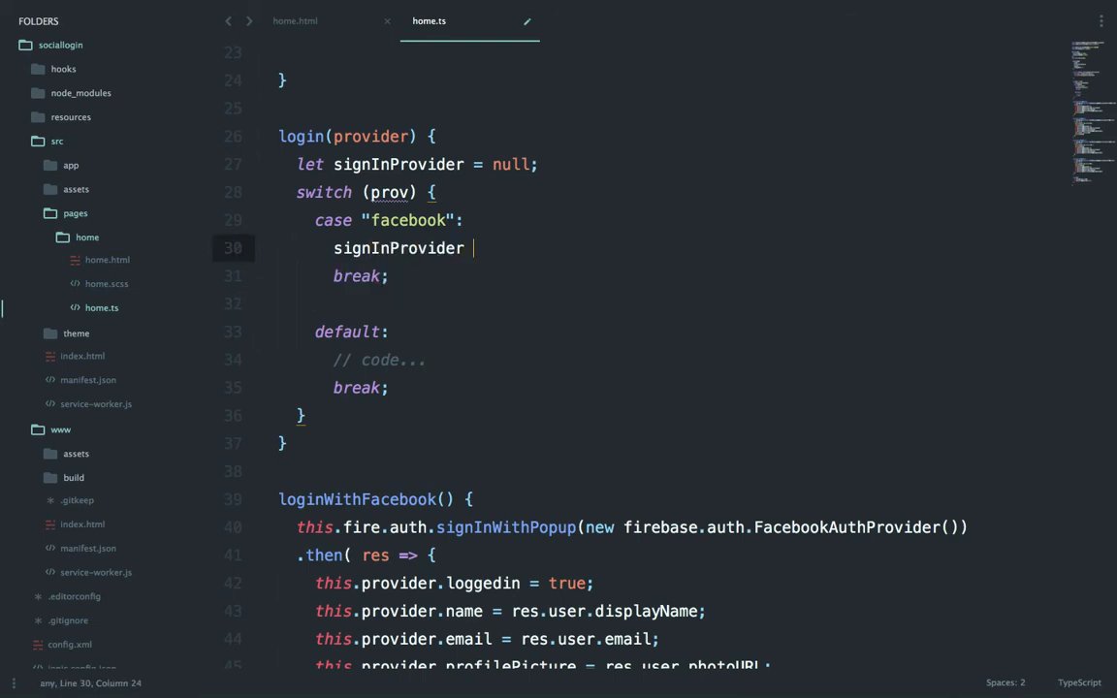
type("=")
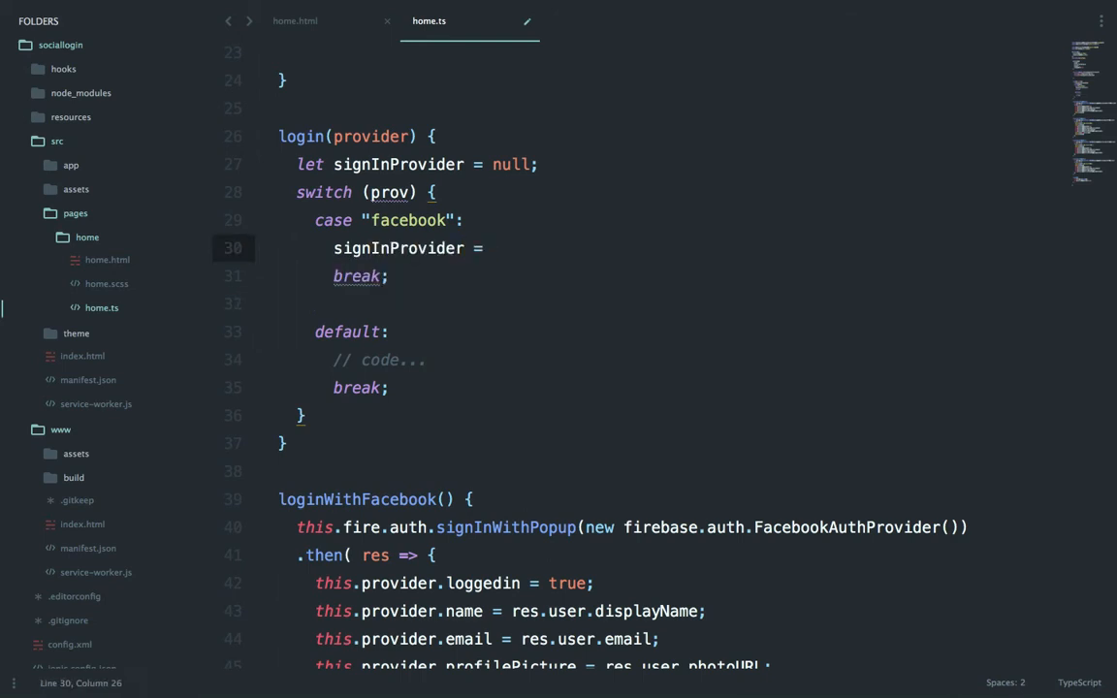
type("new")
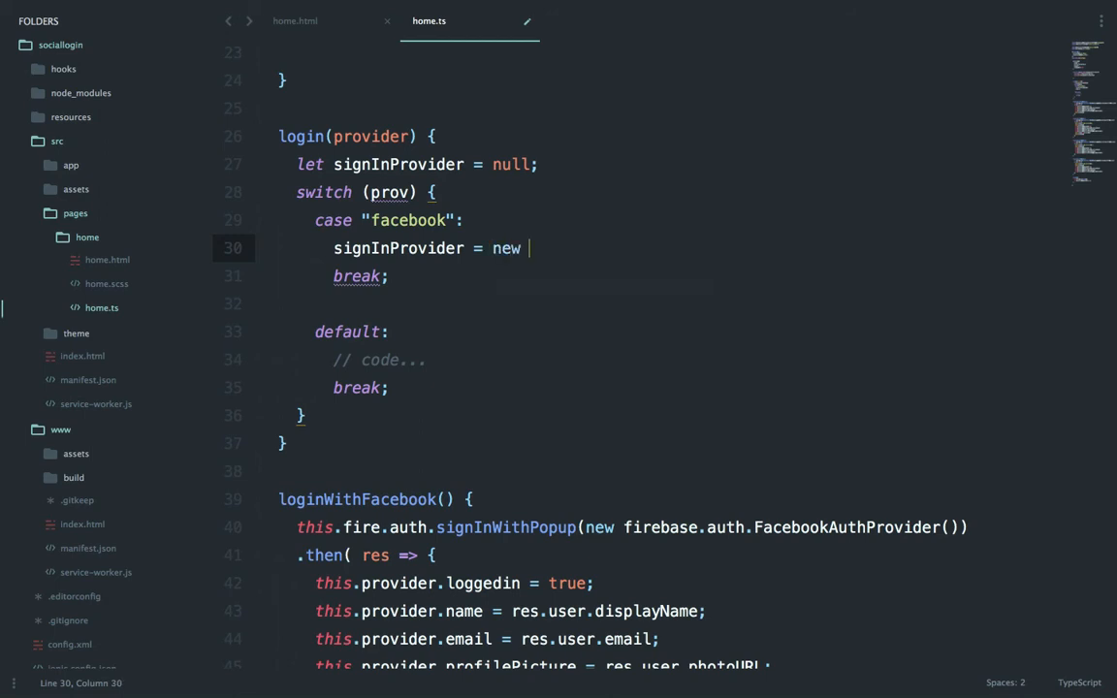
type("firebase.auth.FacebookAuthProvider(")
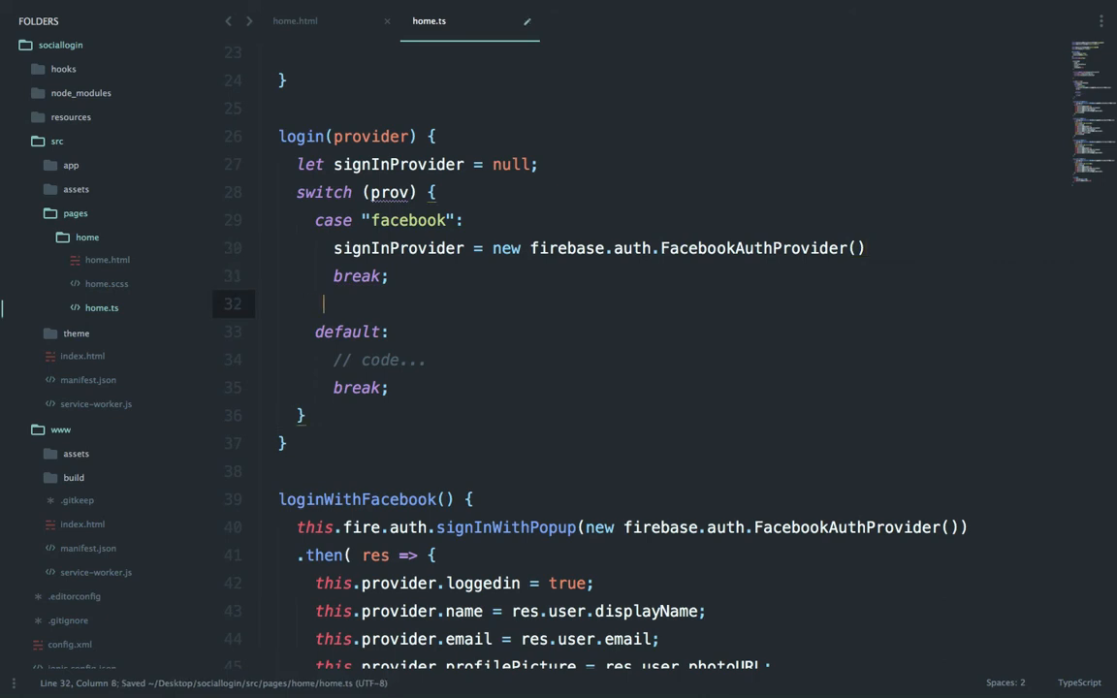
- Add twitter and github cases assigning TwitterAuthProvider and GithubAuthProvider
type("case")
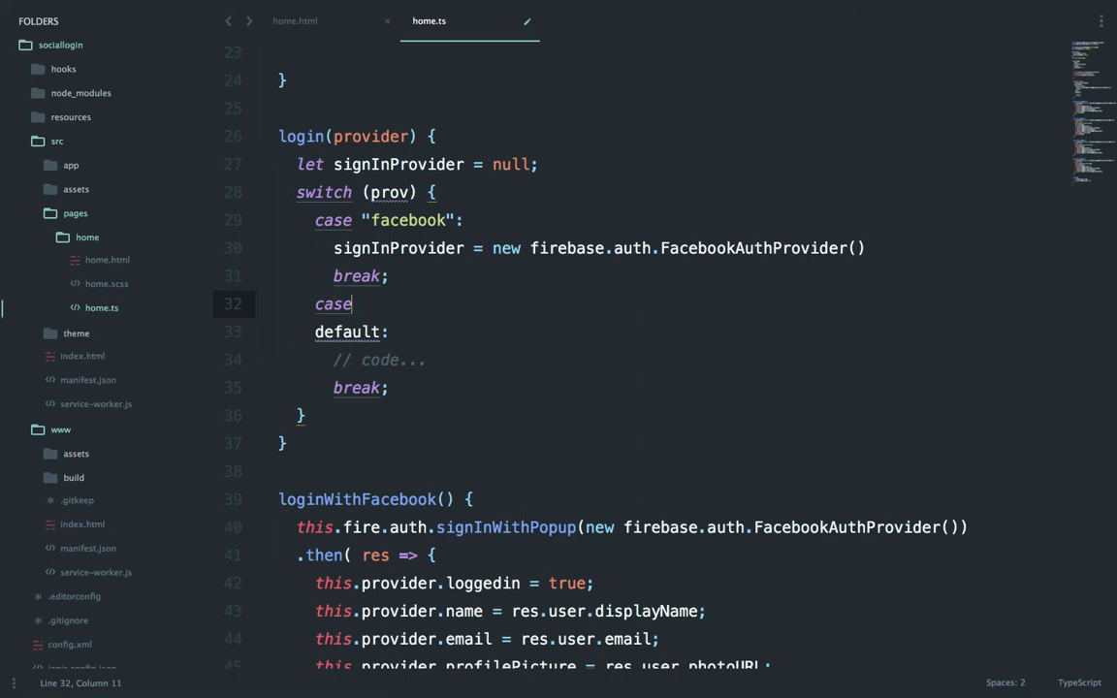
type("\"twitter\"")
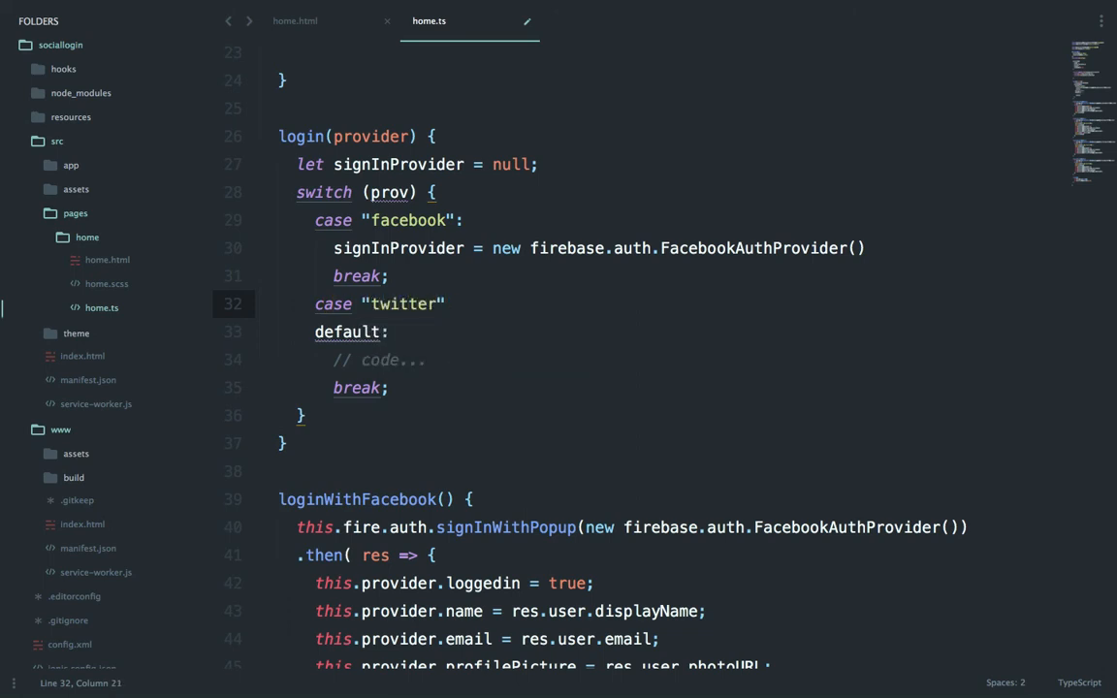
type("signInProvider =")
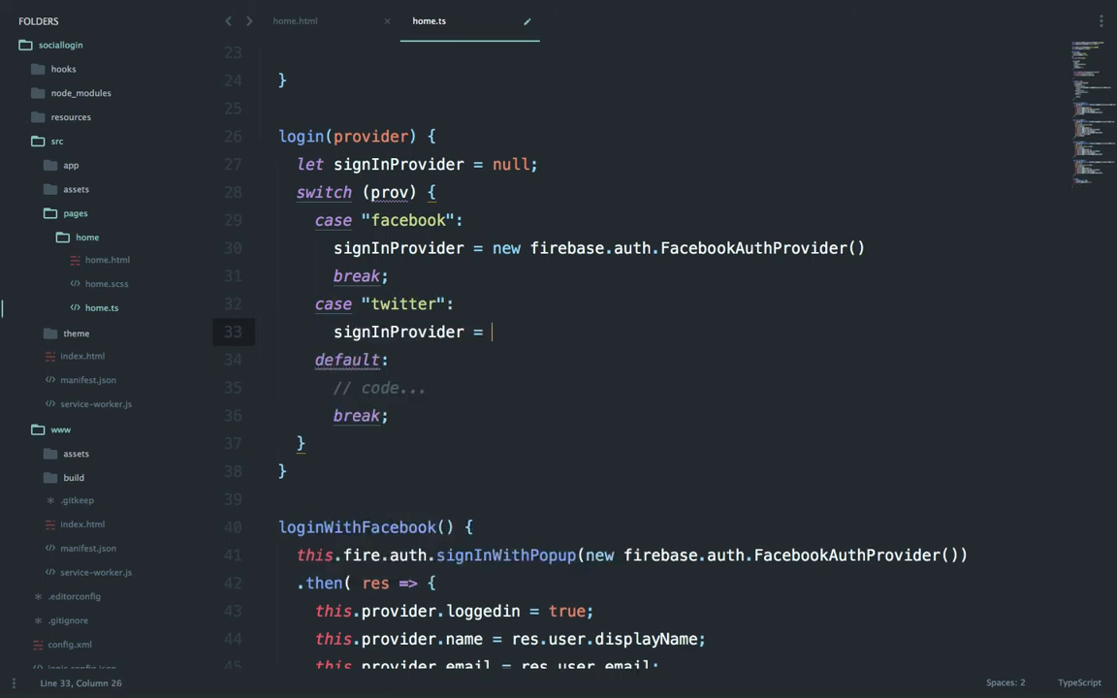
type("new firebase.auth")
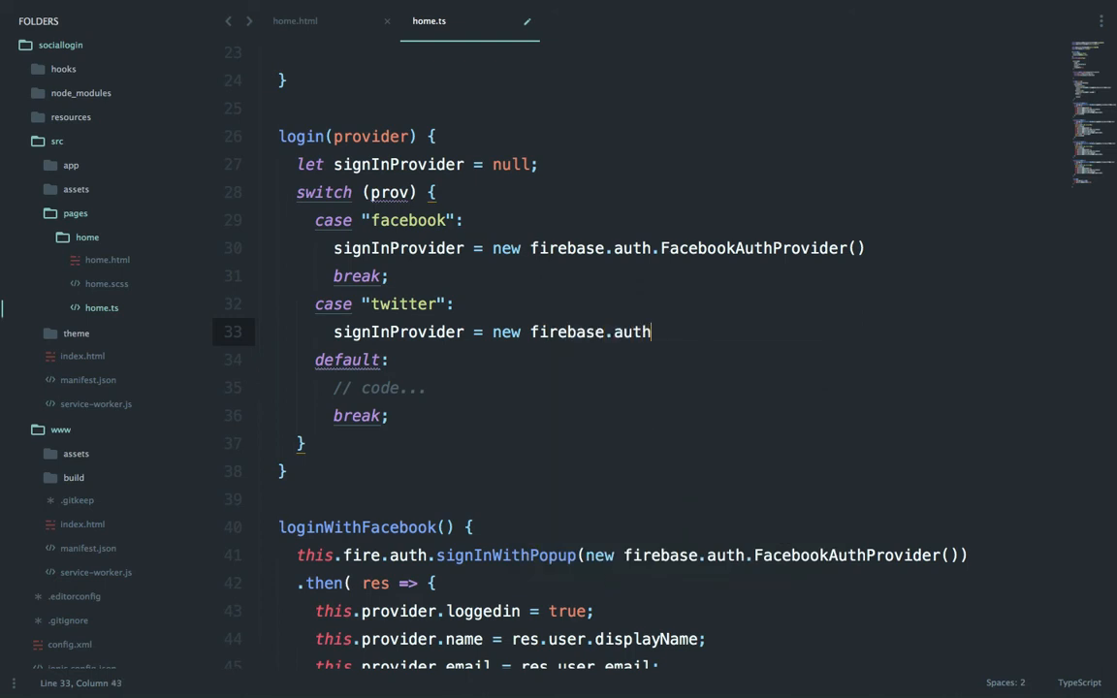
type(".TwitterAuthProvider();")
type("break")
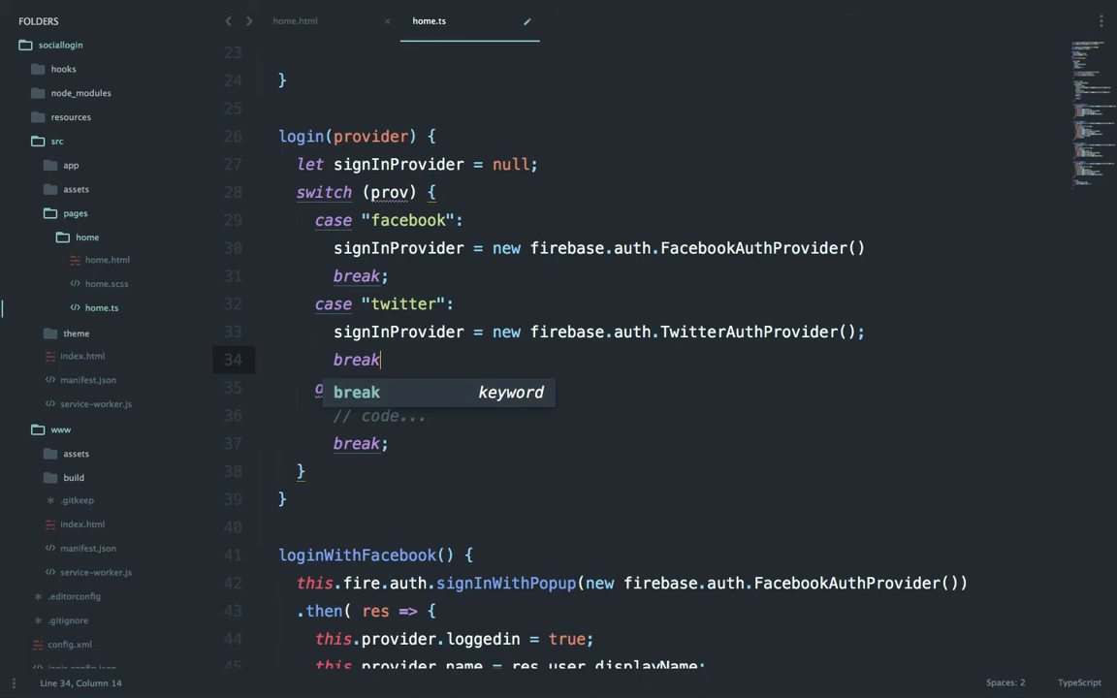
type("case \"\"")
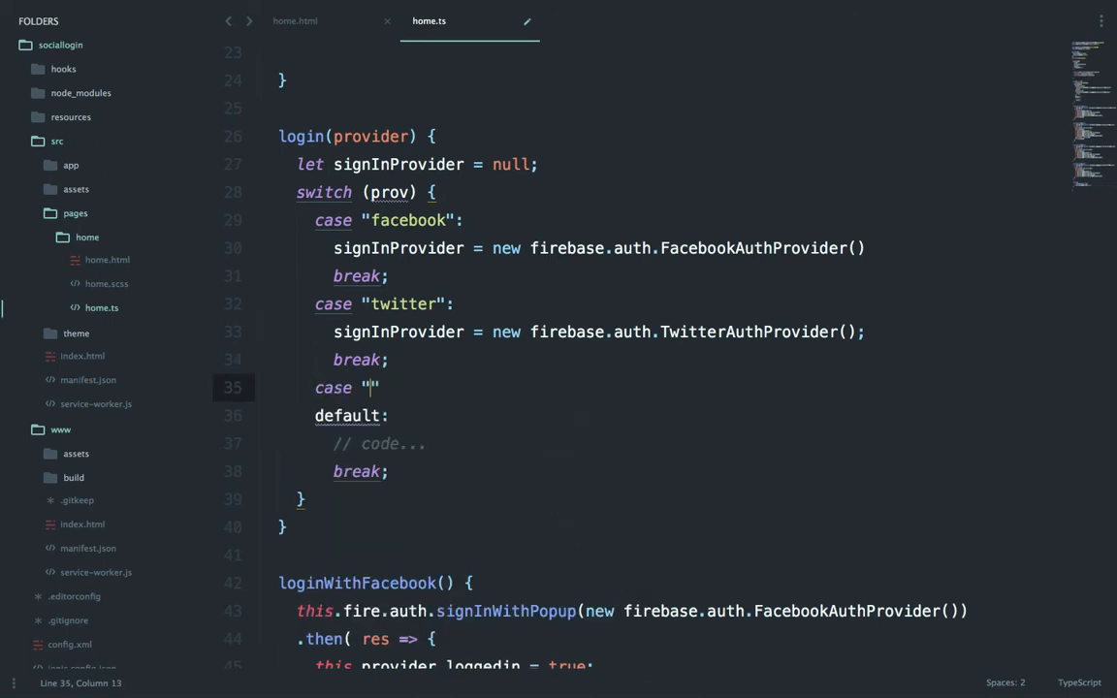
type("github")
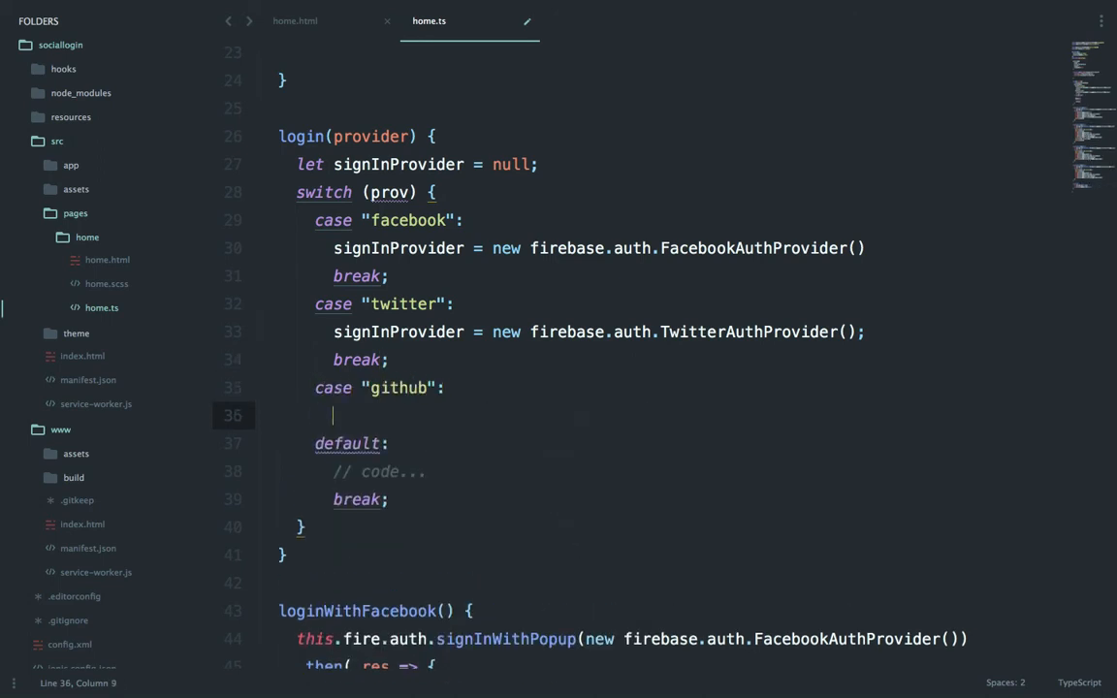
type("signInProvider = new fir")
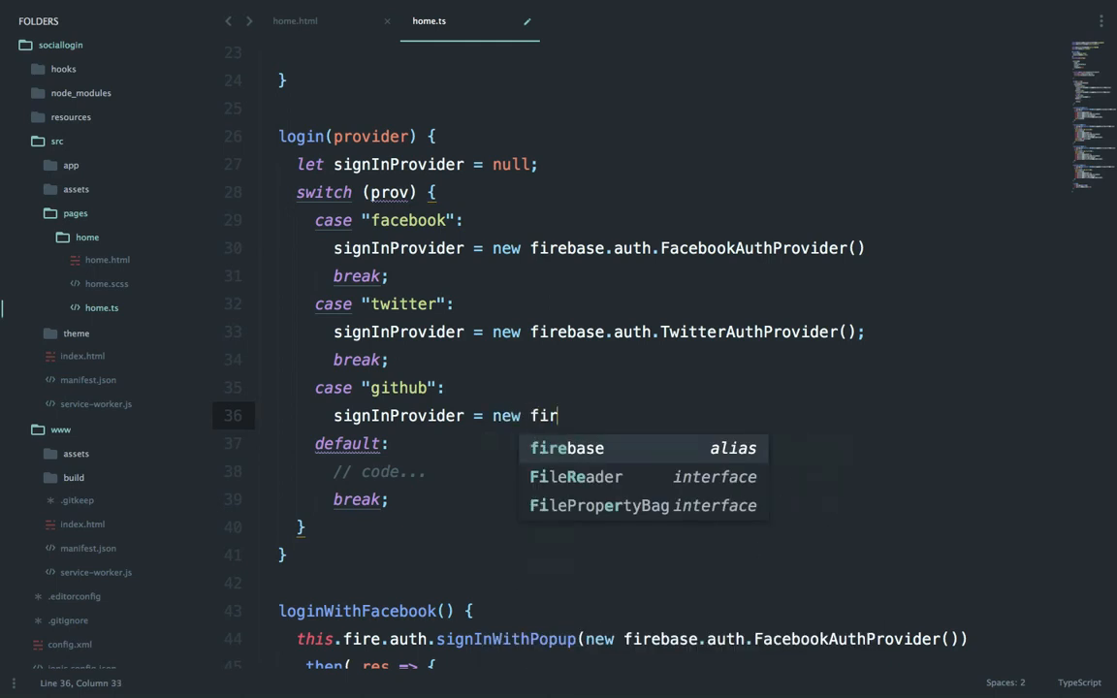
type("ebase.auth.GithubAuthProvider();")
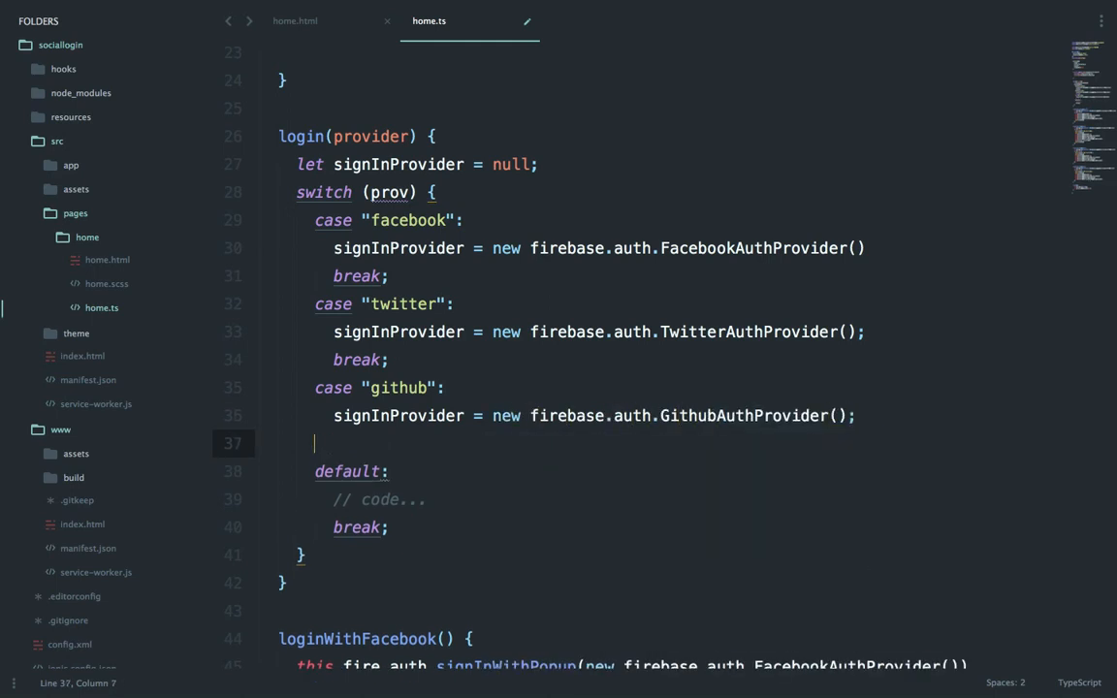
- Add the google case with GoogleAuthProvider, delete the default case, and save
type("case \"google\":")
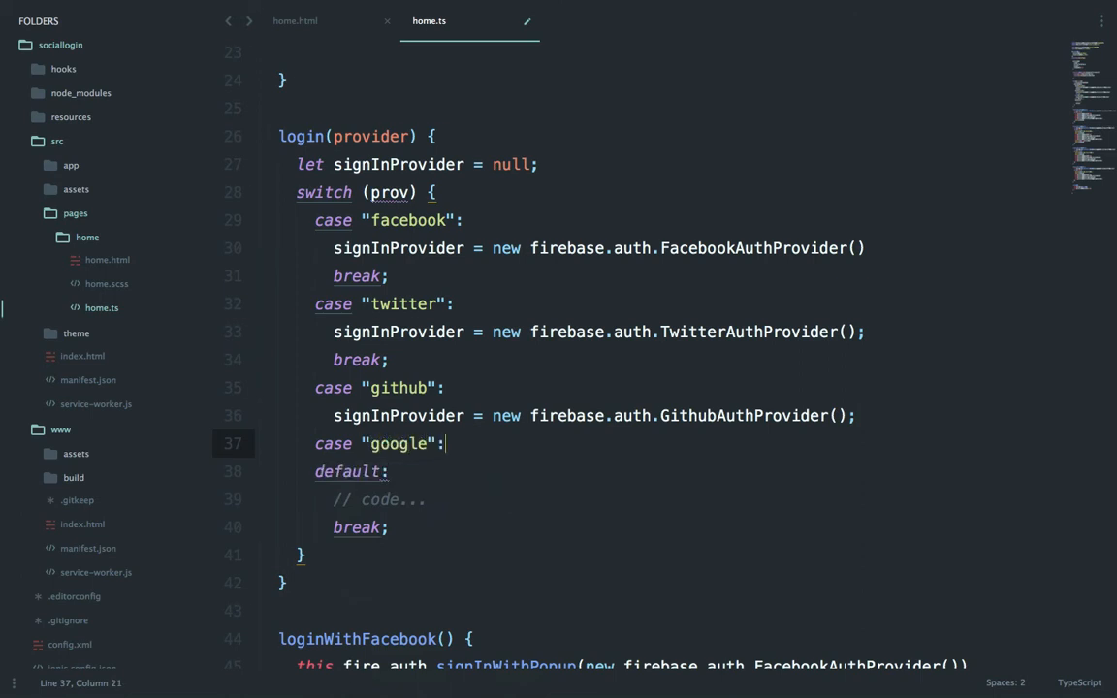
type("signInProvider =")
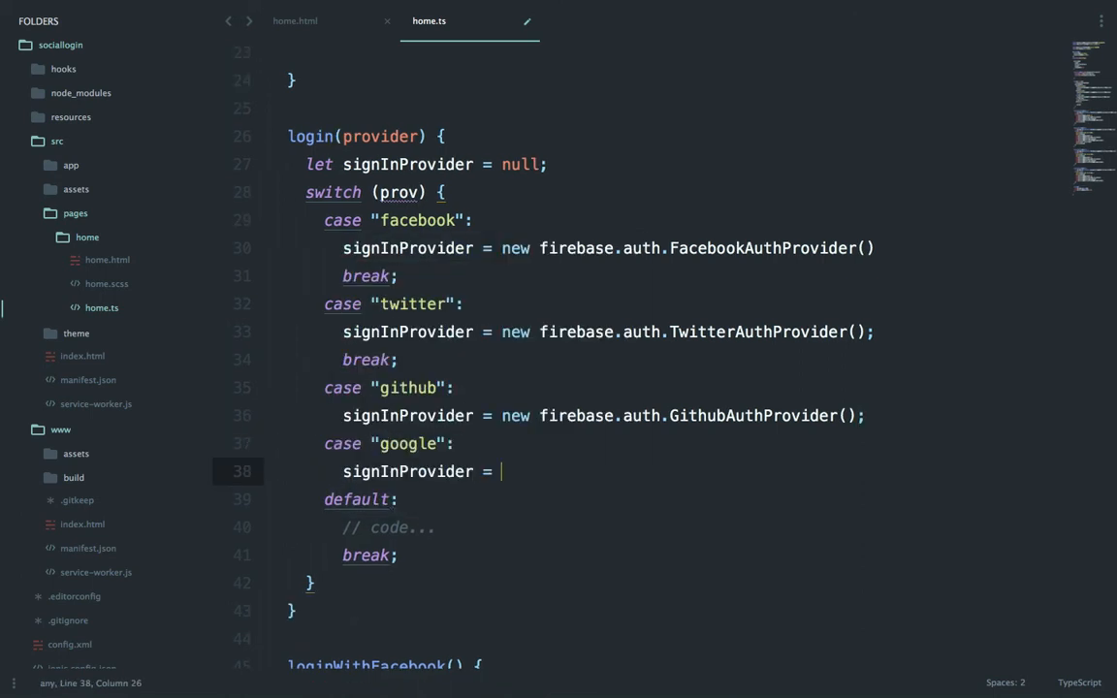
type("new firebase.")
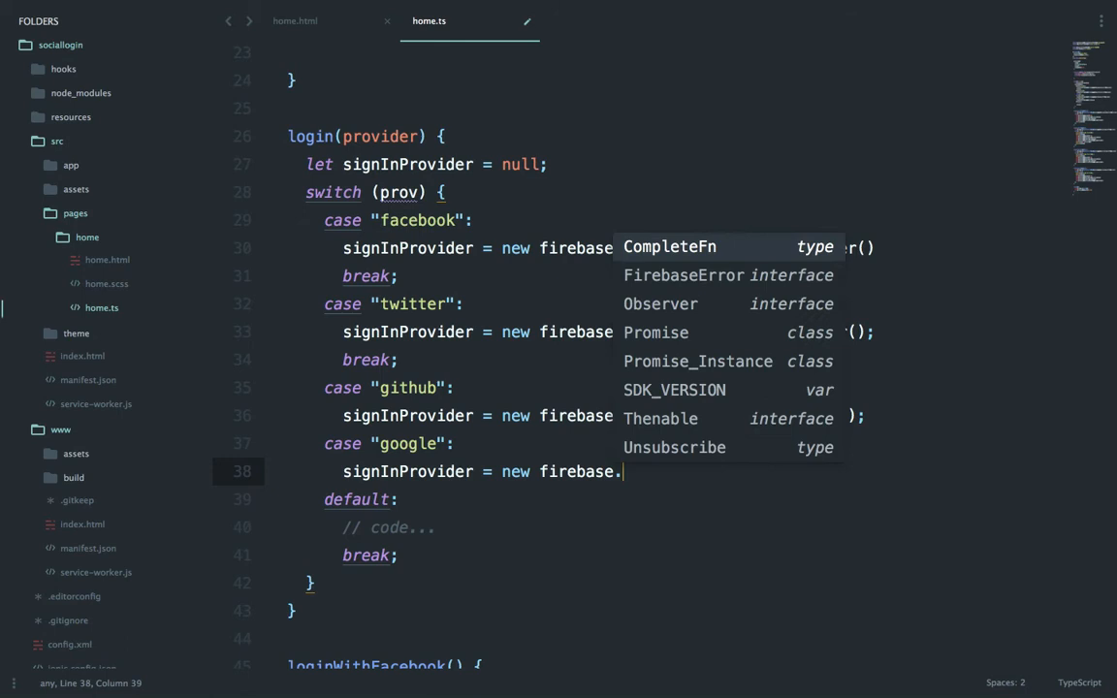
type("auth.GoogleAuthProvider();")
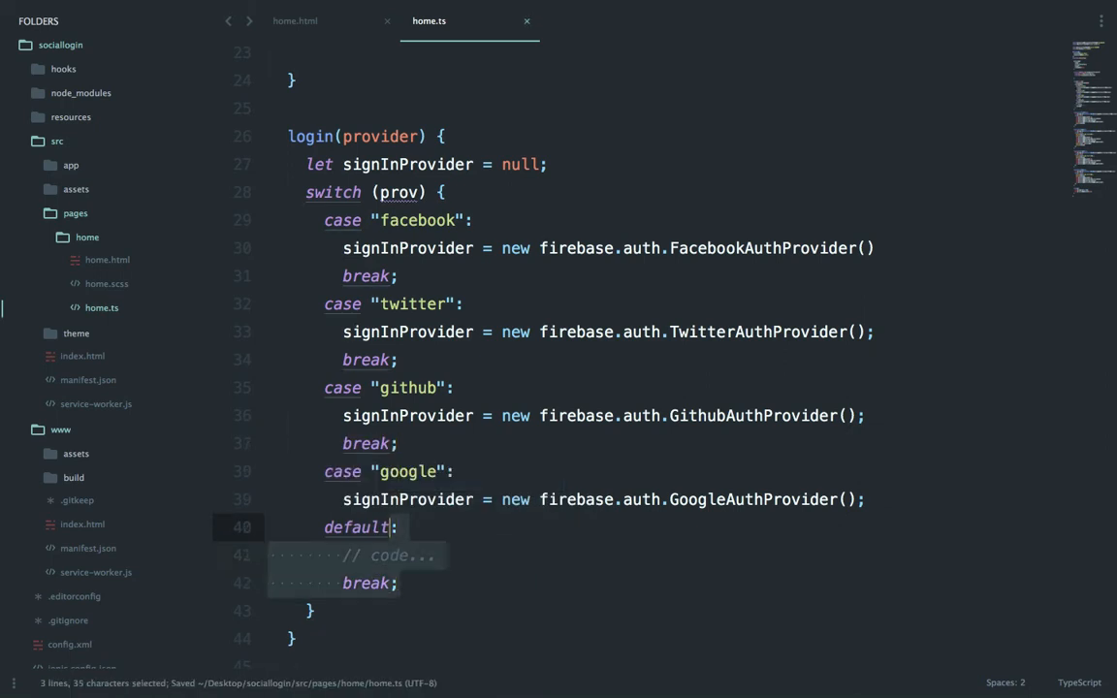
key("Delete")
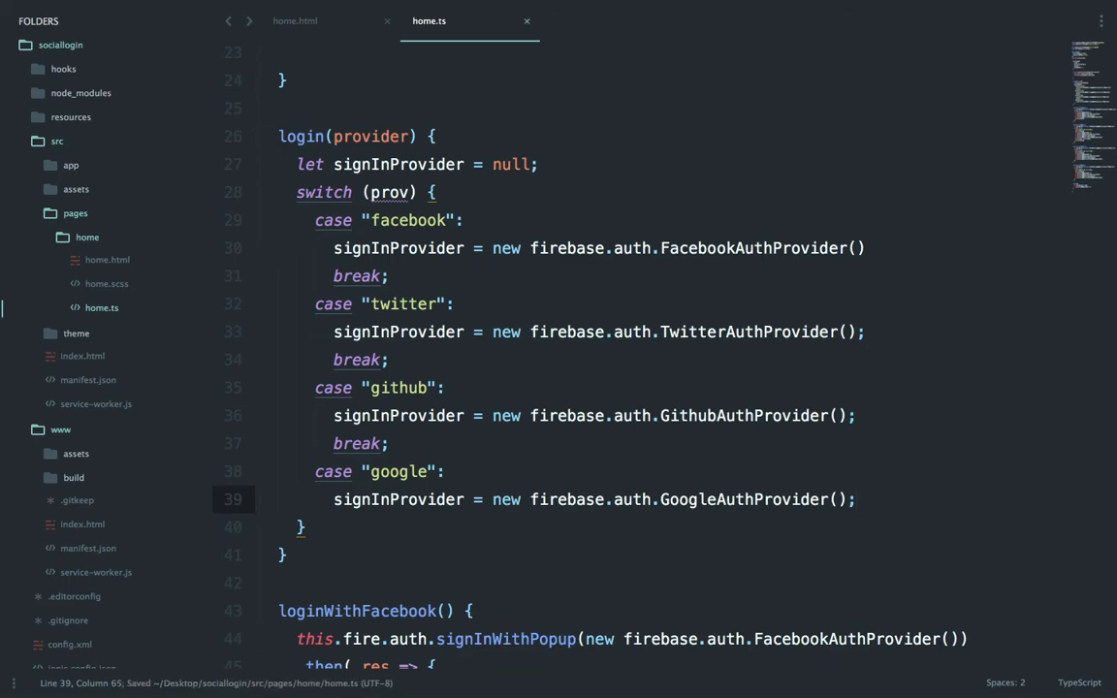
scroll("down", 3)
type("ider")
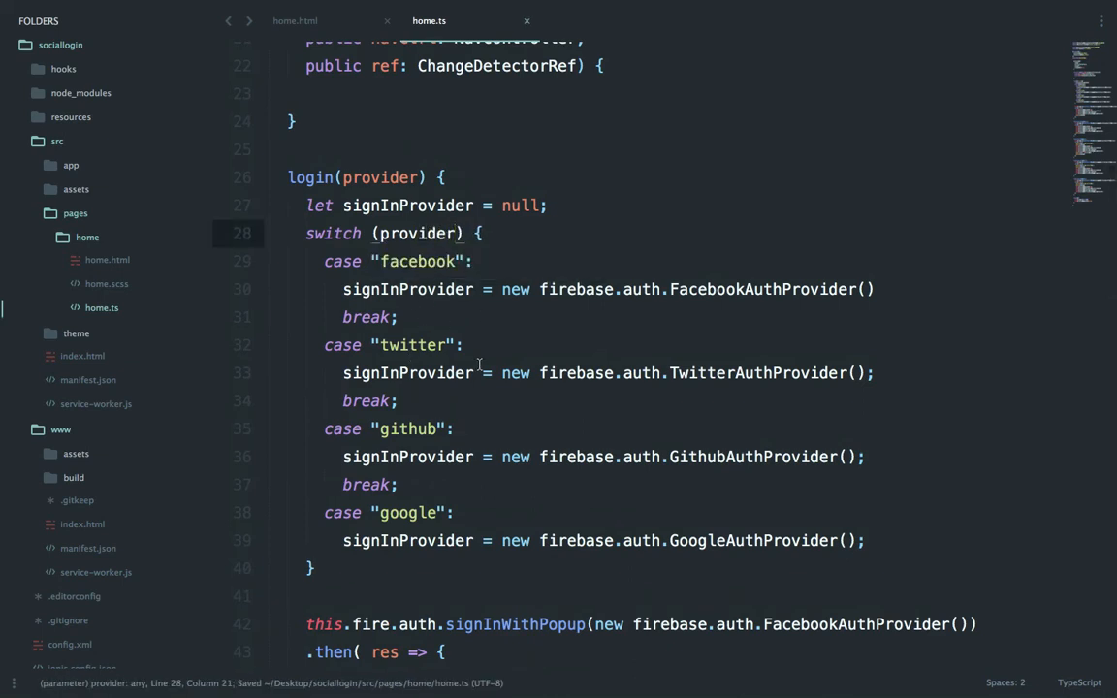
left_click(388, 353)
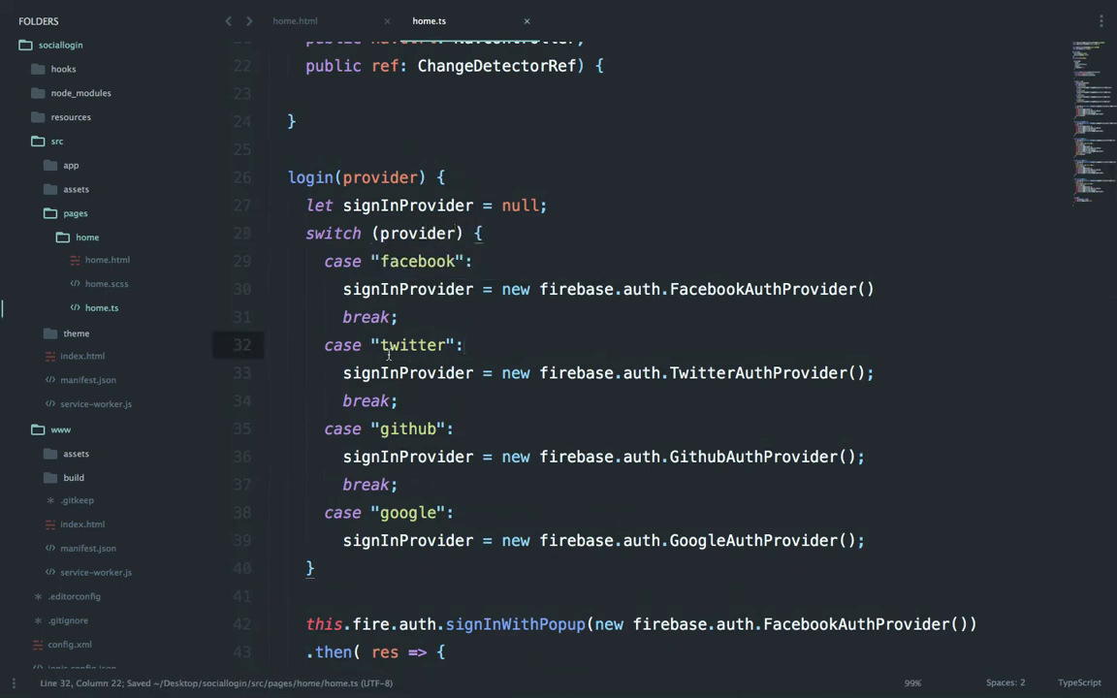
type(";")
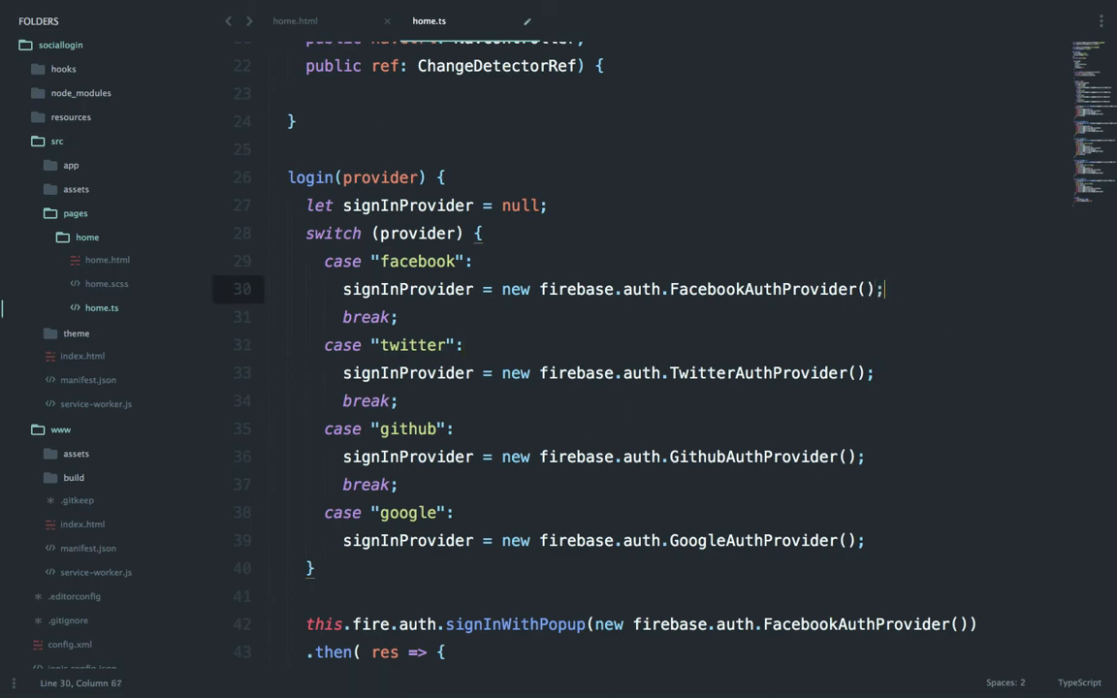
key("Enter")
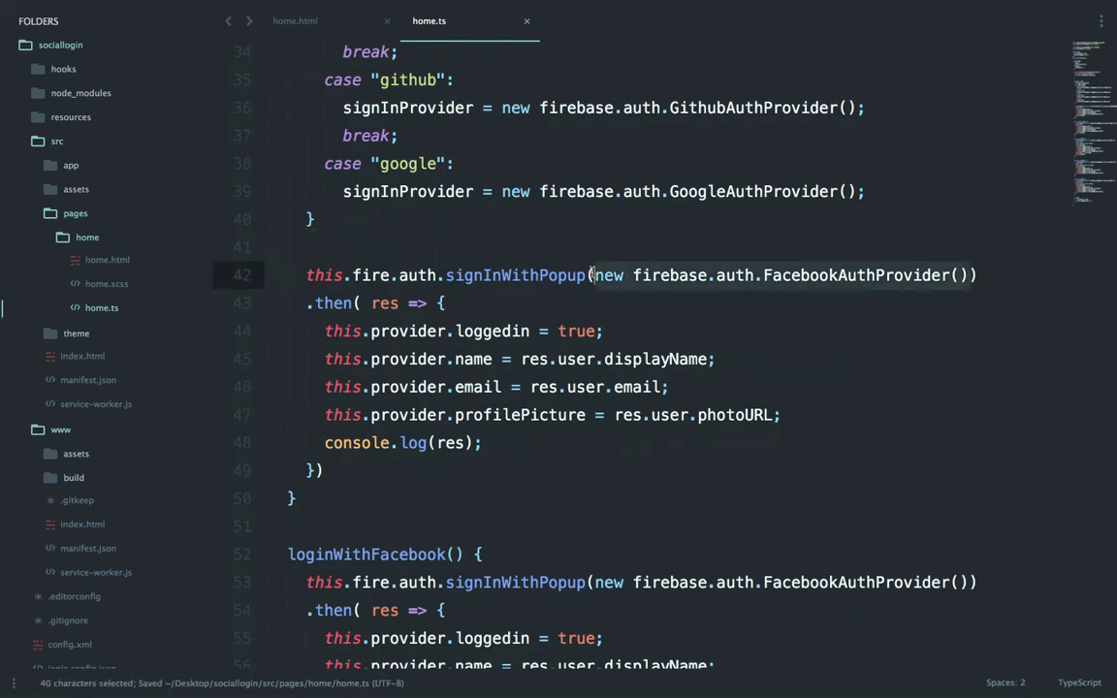
- Pass signInProvider to signInWithPopup and save the file
type("signInProvider")
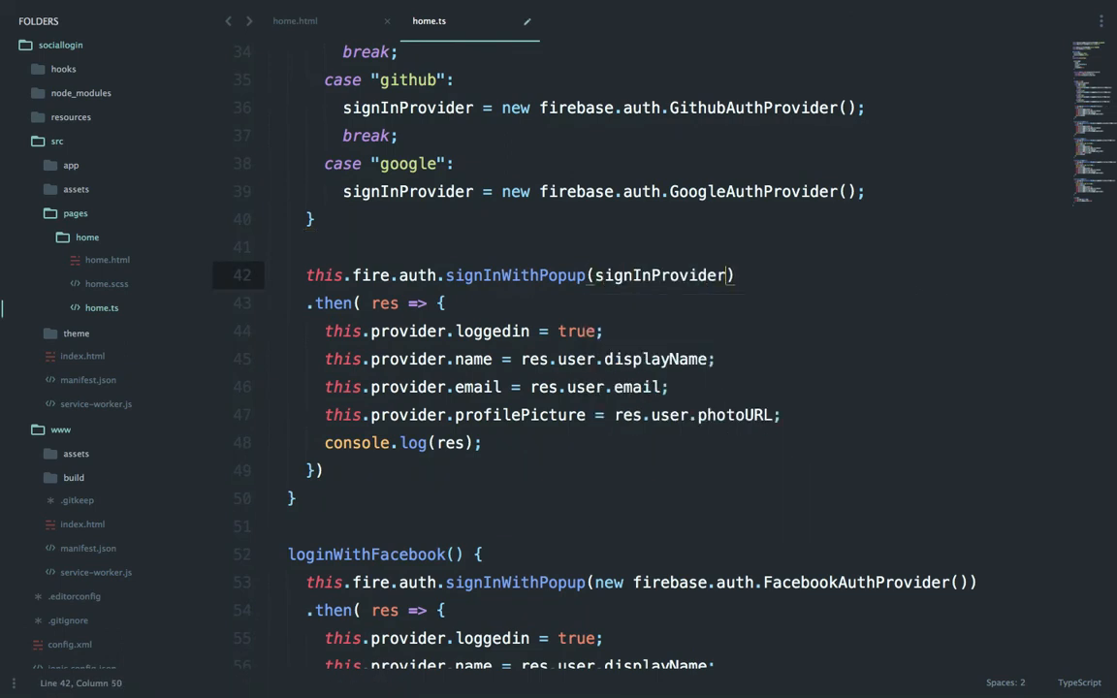
key("ctrl+s")
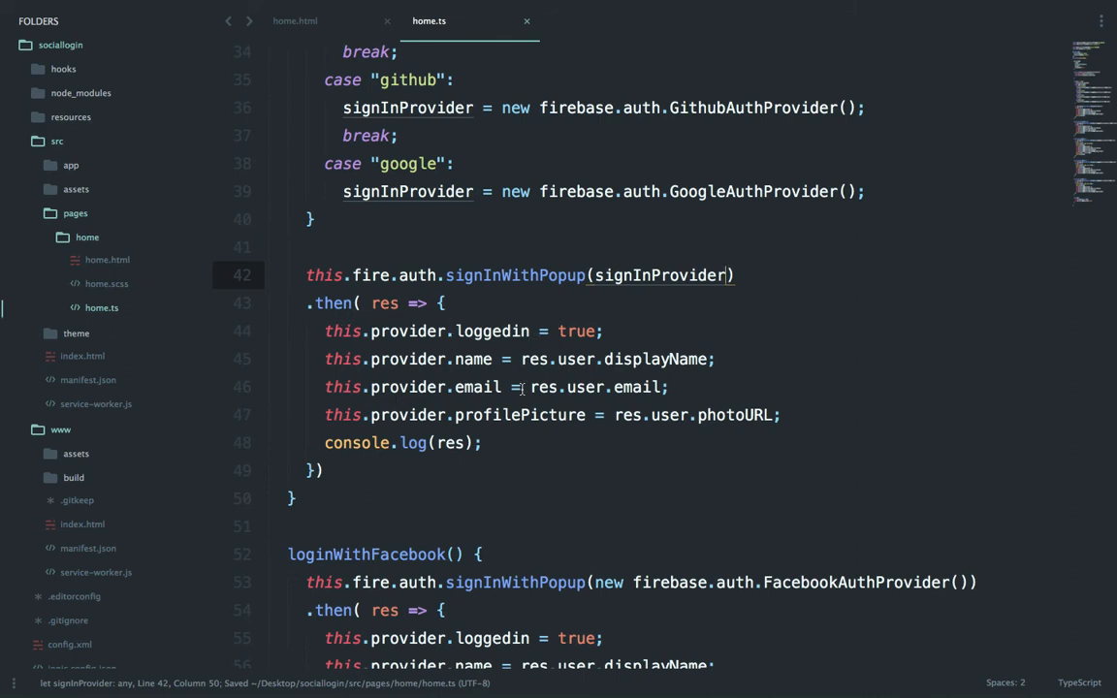
left_click(446, 302)
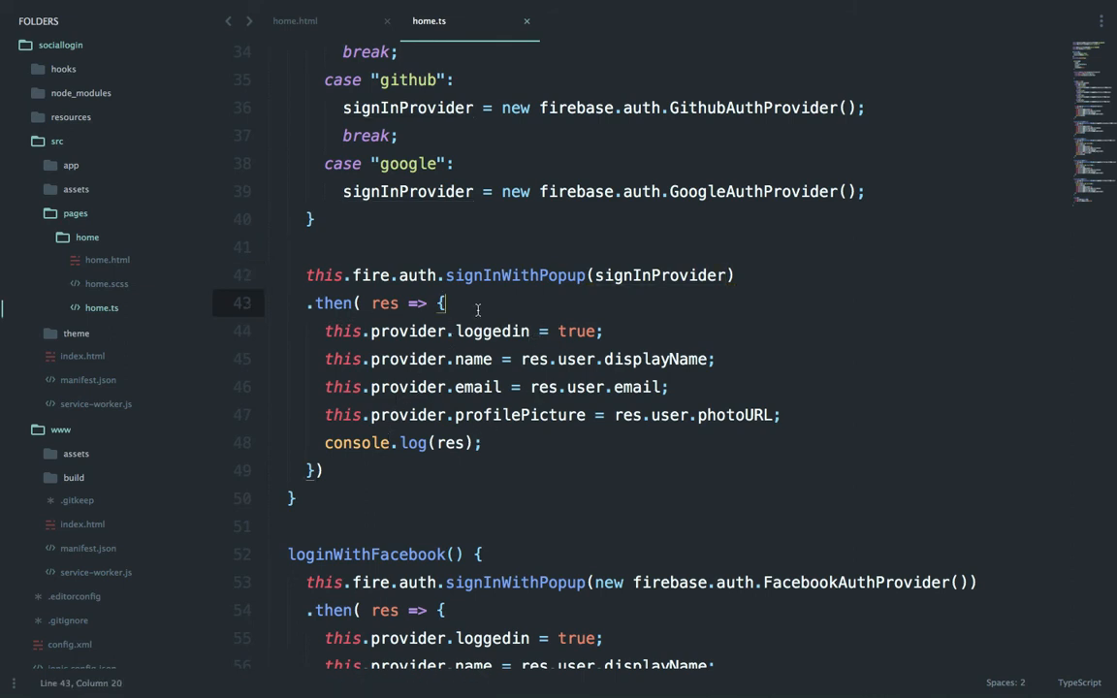
- Log 'Logging in with - ' plus provider inside the then handler
type("console.log('Logging in")
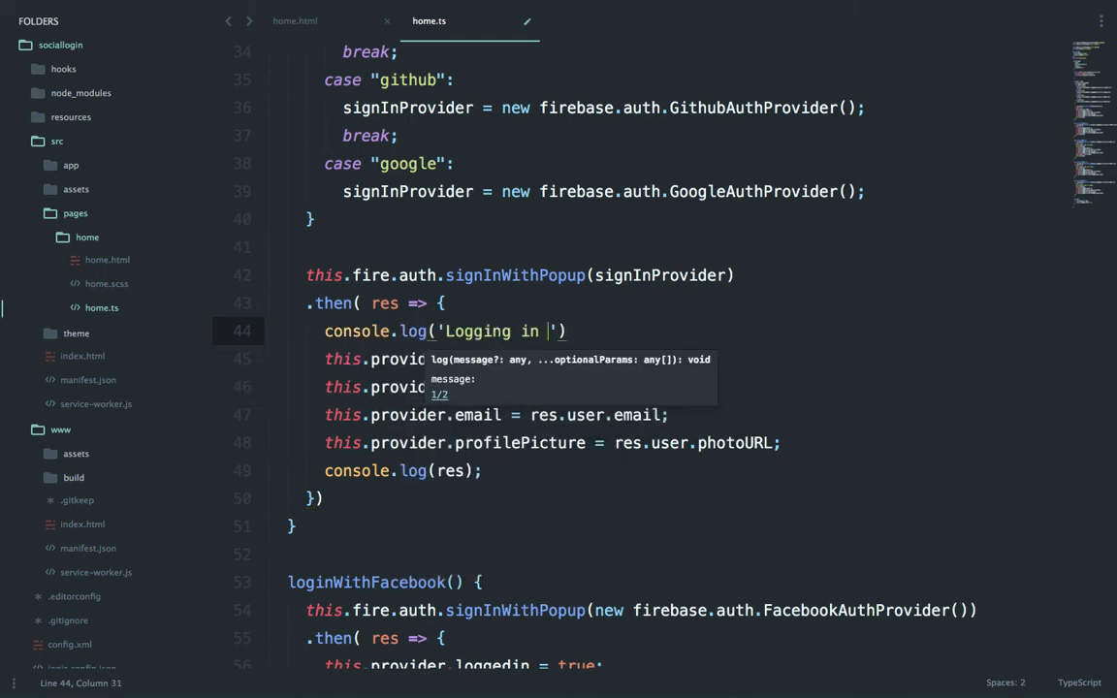
type("with - '+")
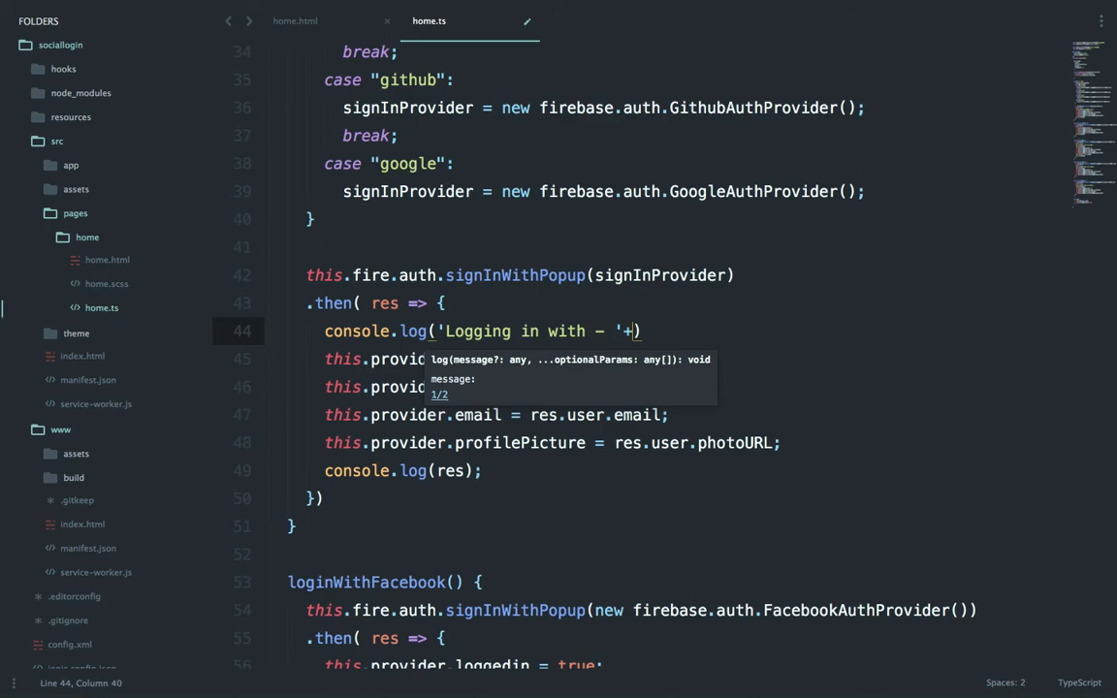
type("provider")
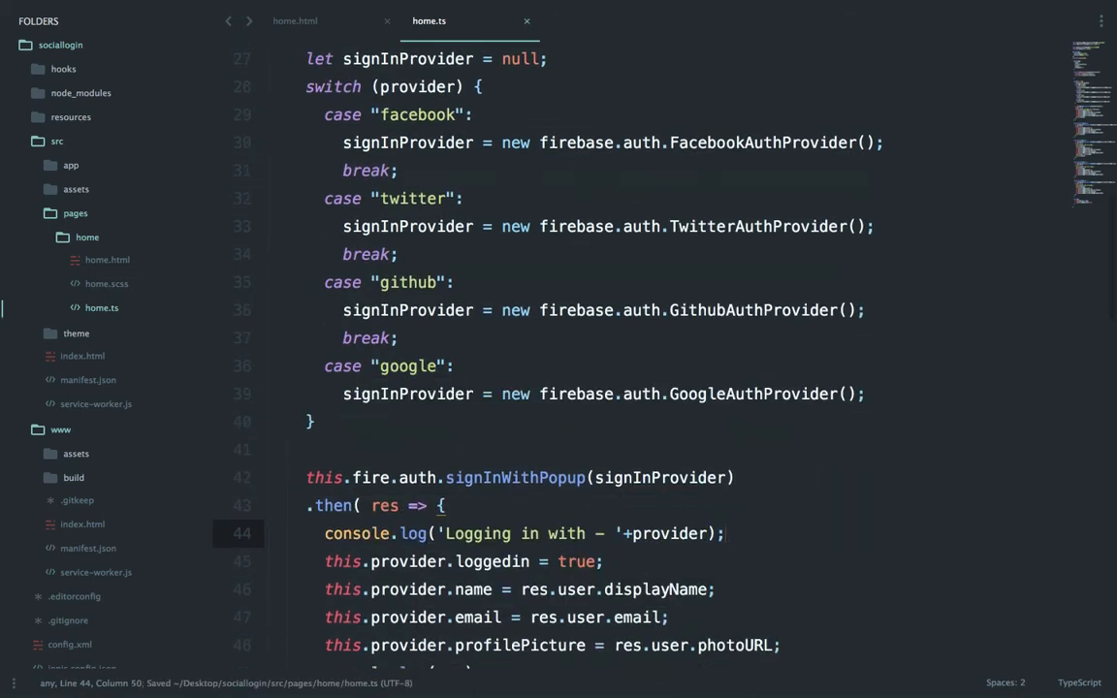
scroll("down", 3)
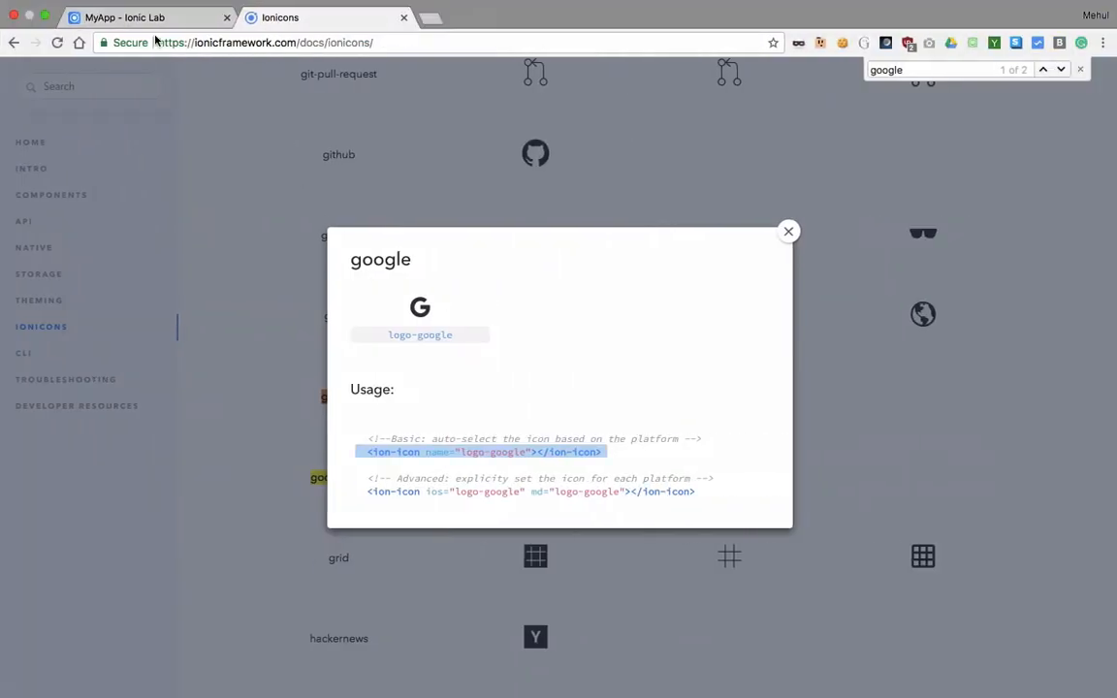
left_click(127, 17)
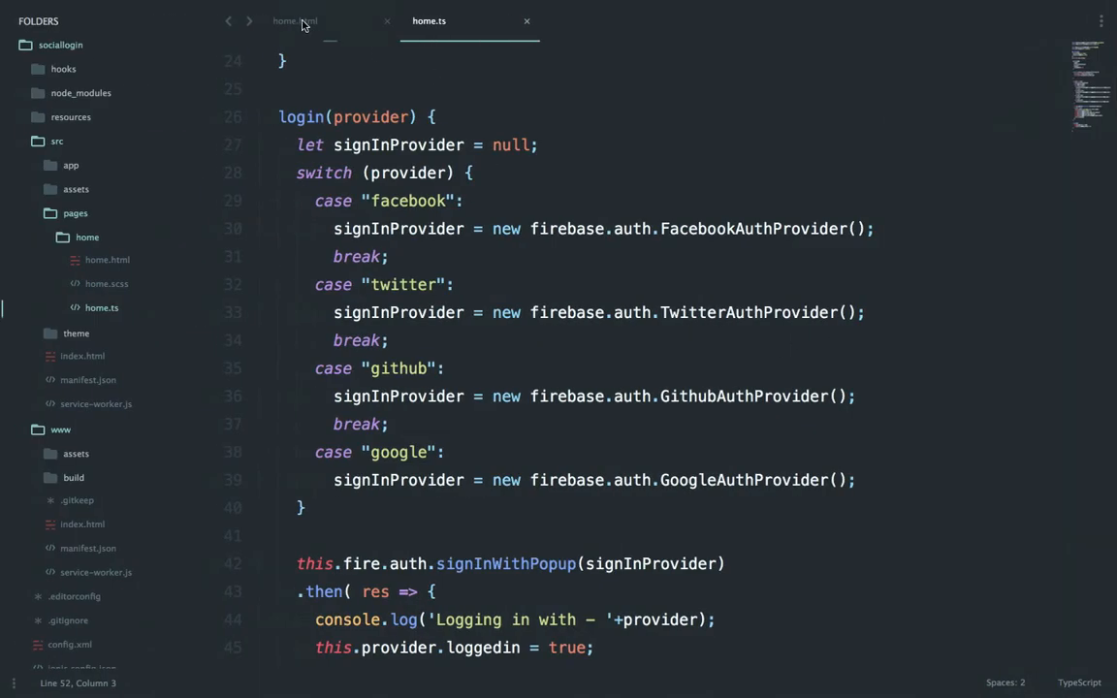
- Set the home.html title to Social Login App before previewing in Ionic Lab
left_click(295, 19)
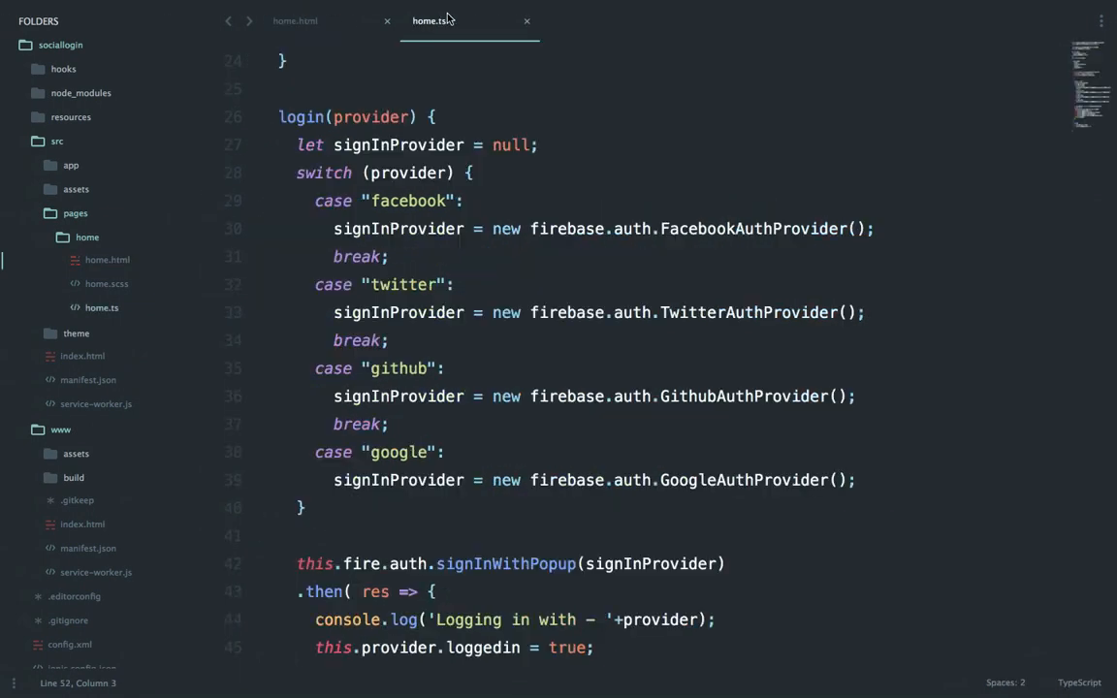
left_click(295, 19)
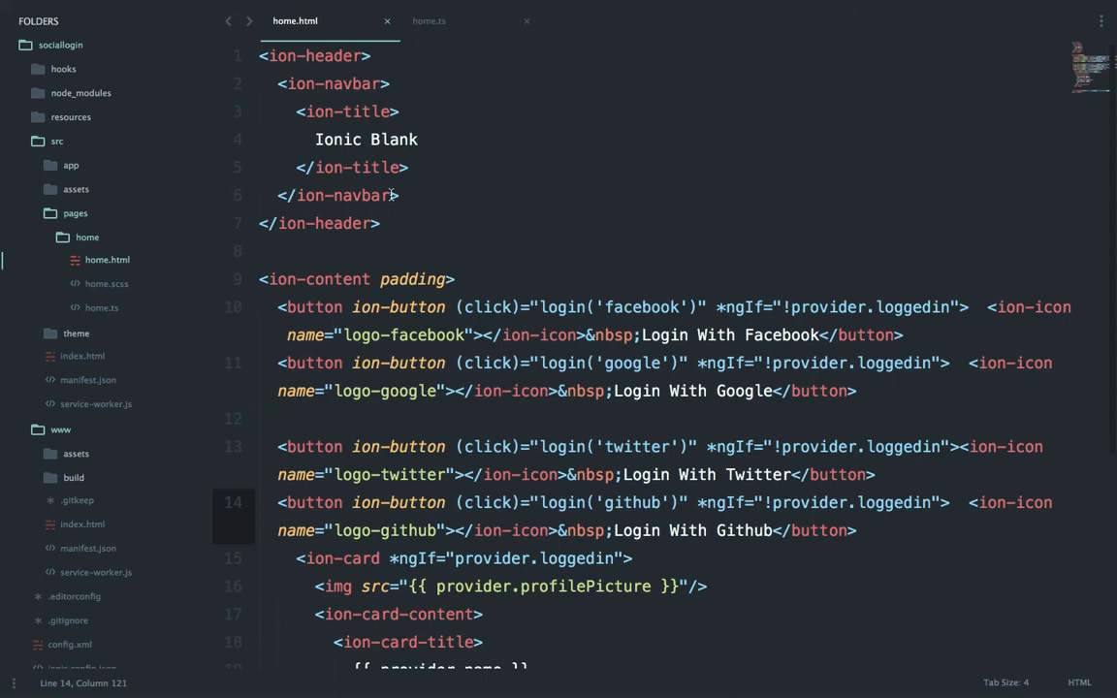
type("Socila")
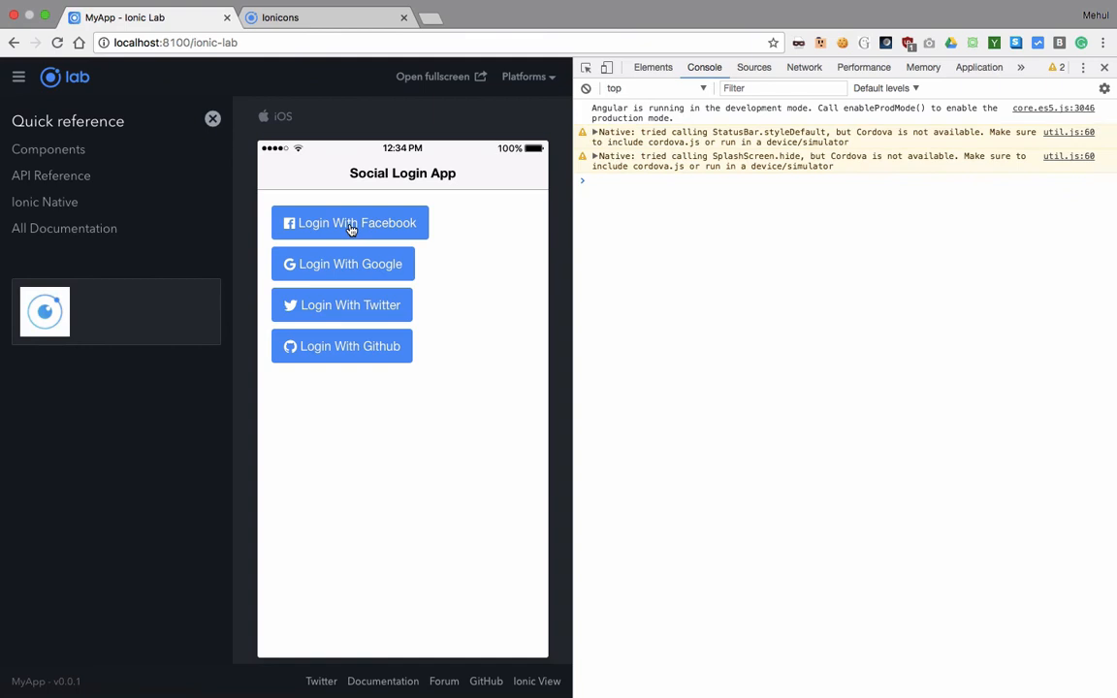
- Sign in with Google from the Ionic Lab preview and check the console log
left_click(341, 263)
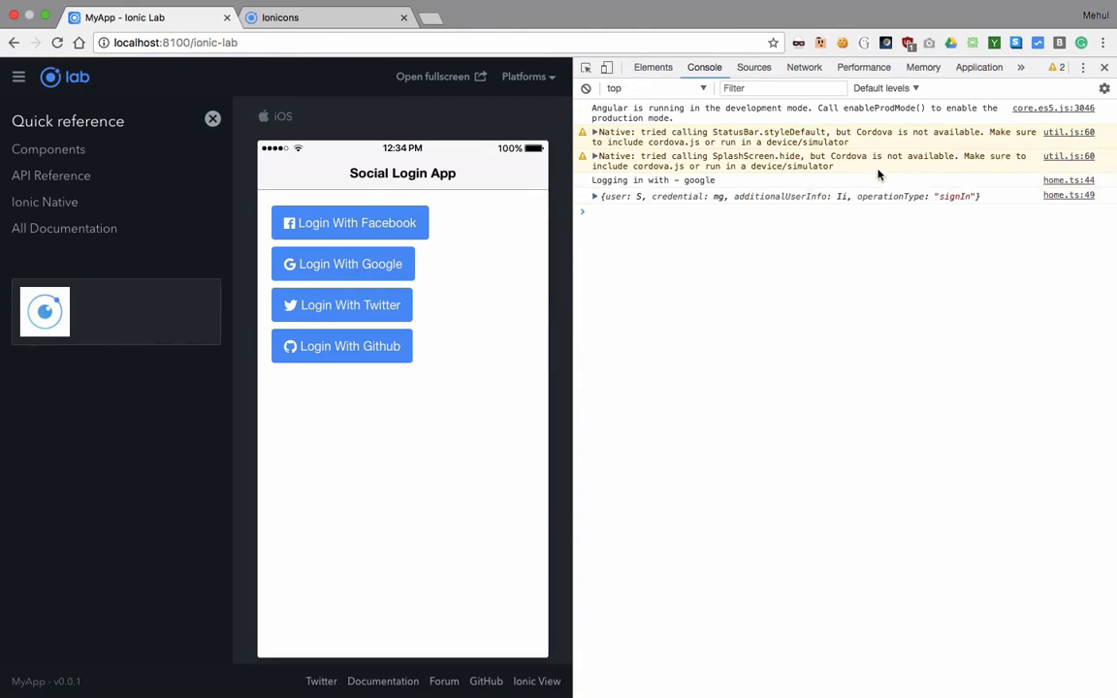
mouse_move(426, 279)
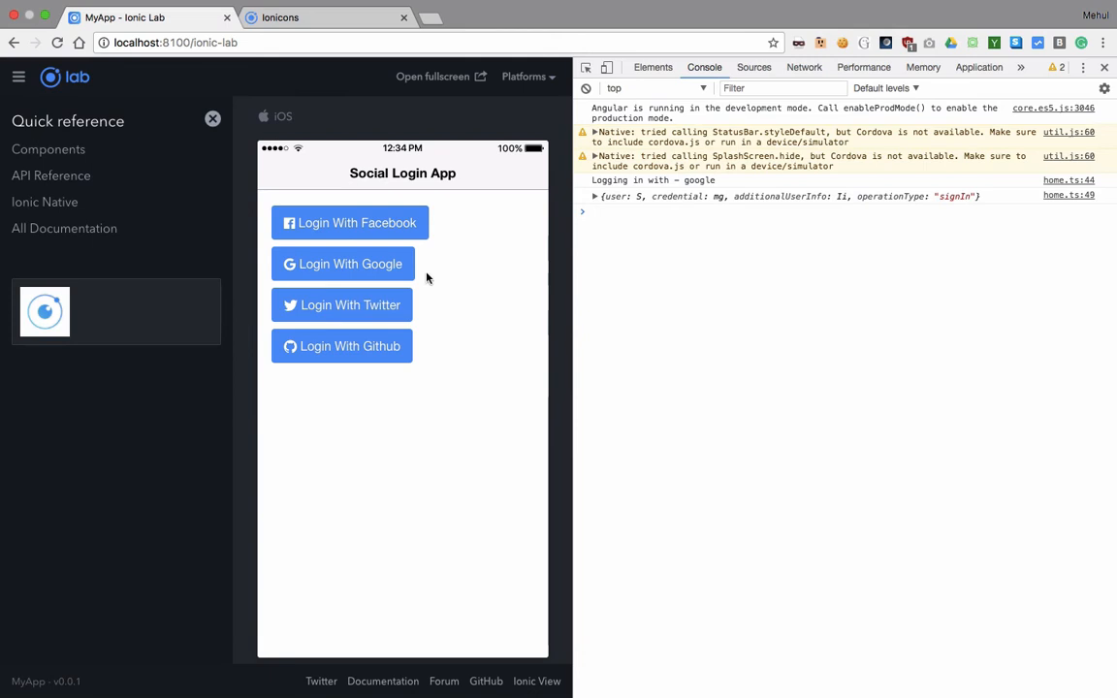
mouse_move(419, 467)
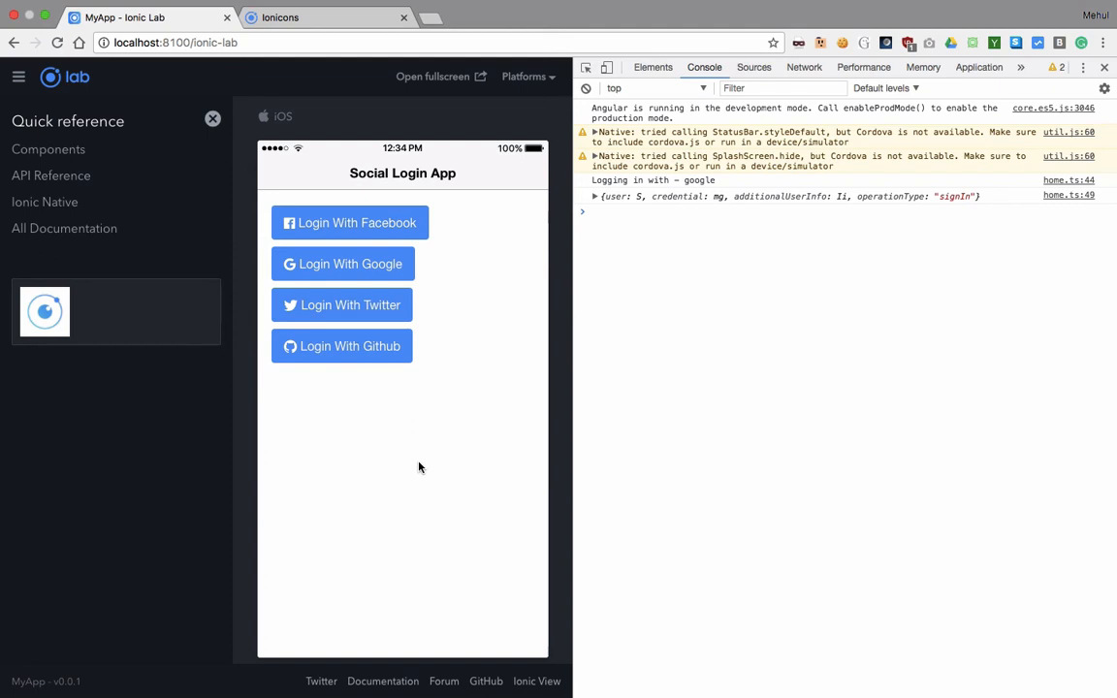
left_click(341, 264)
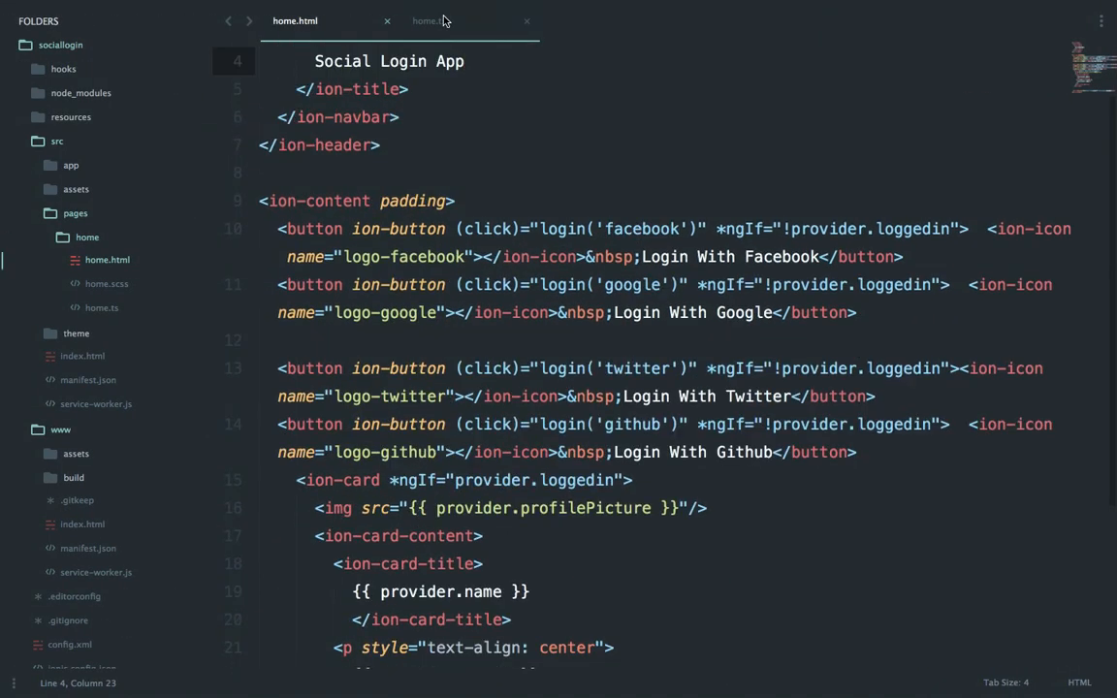
- Locate the injected ChangeDetectorRef ref in the home.ts constructor
left_click(429, 19)
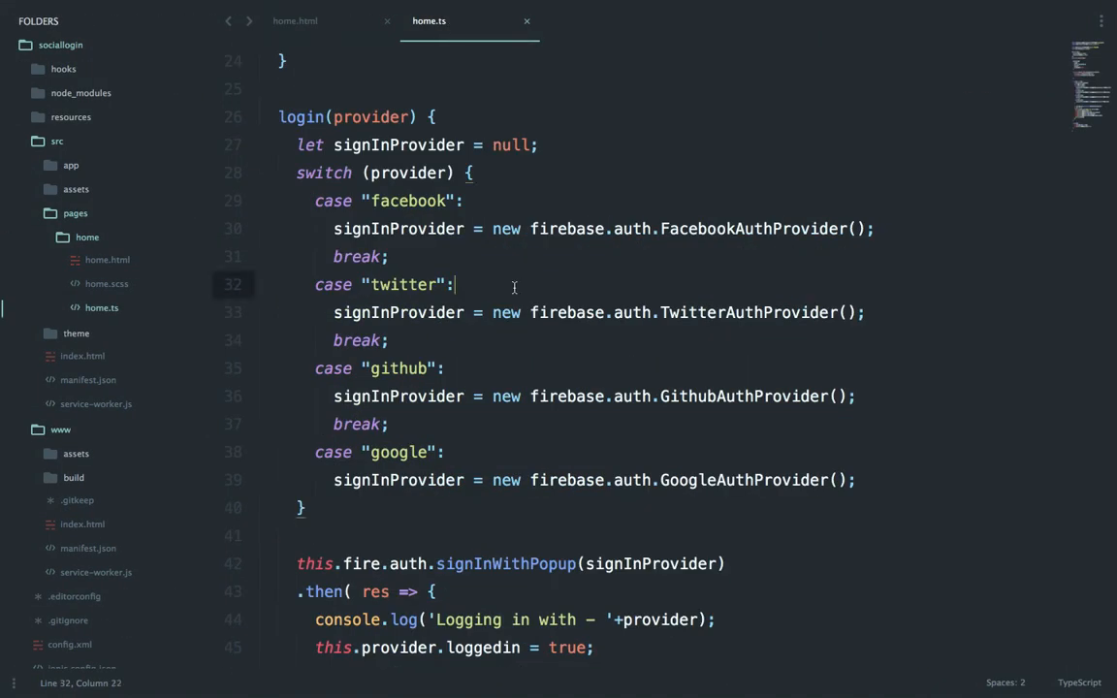
scroll("down", 3)
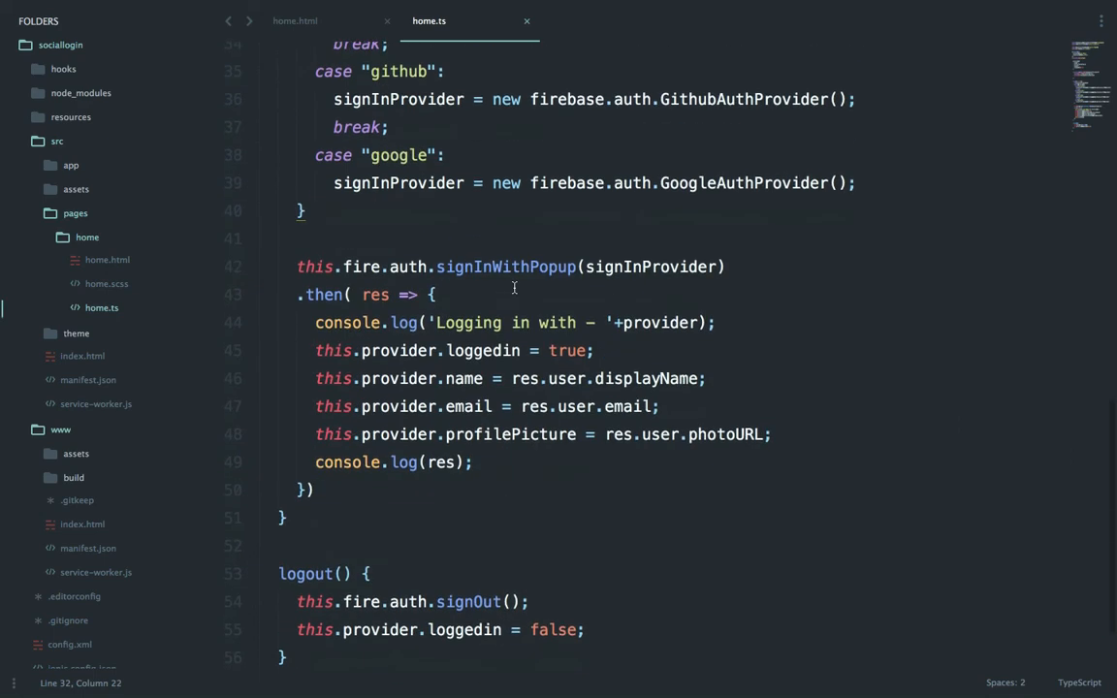
mouse_move(450, 489)
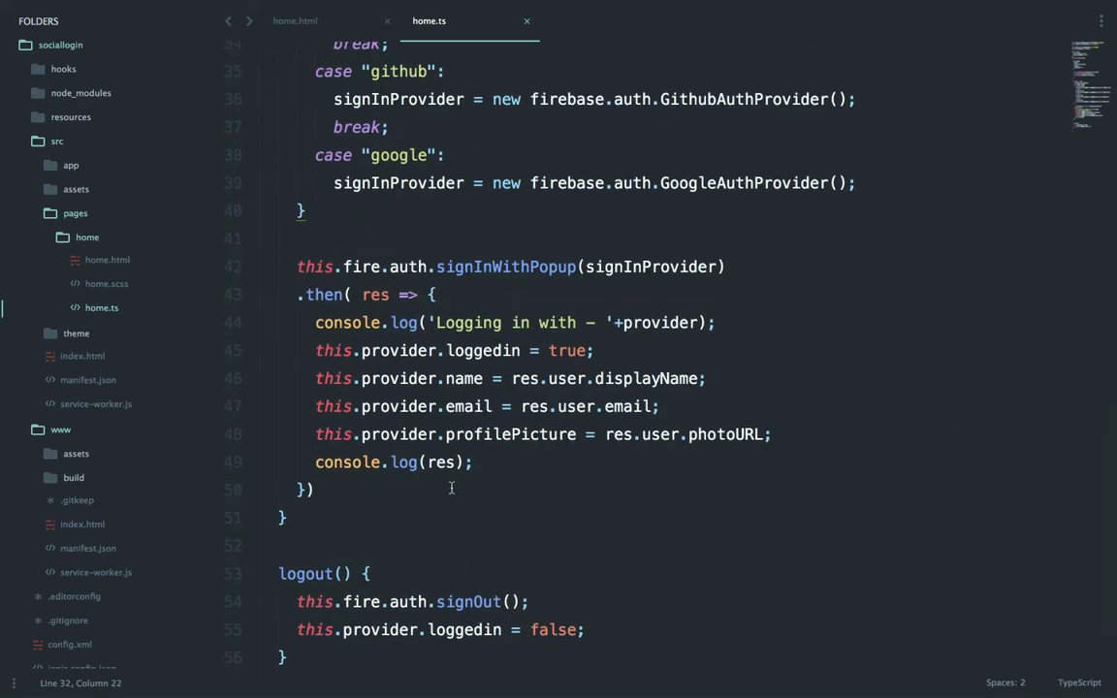
key("enter")
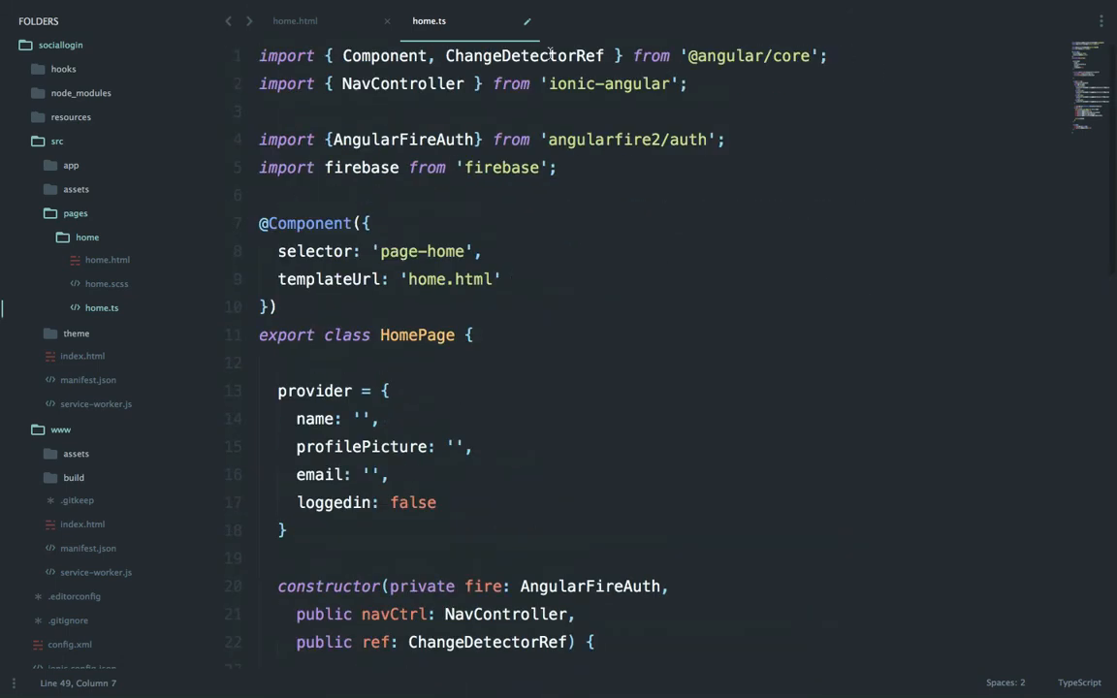
double_click(522, 54)
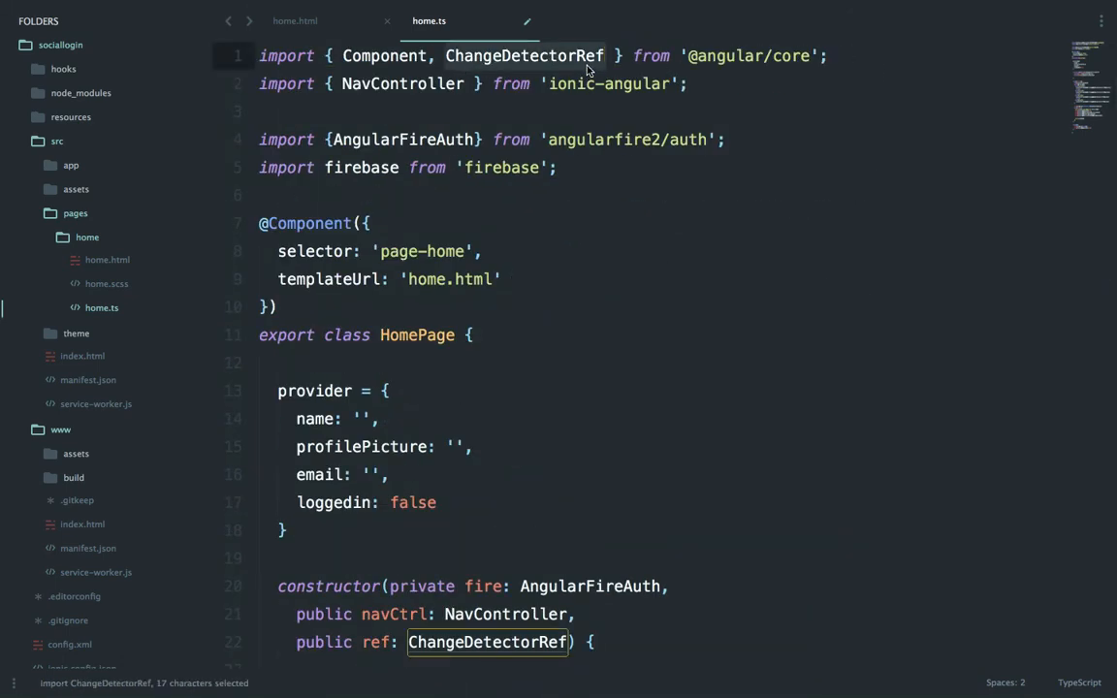
key("ctrl+c")
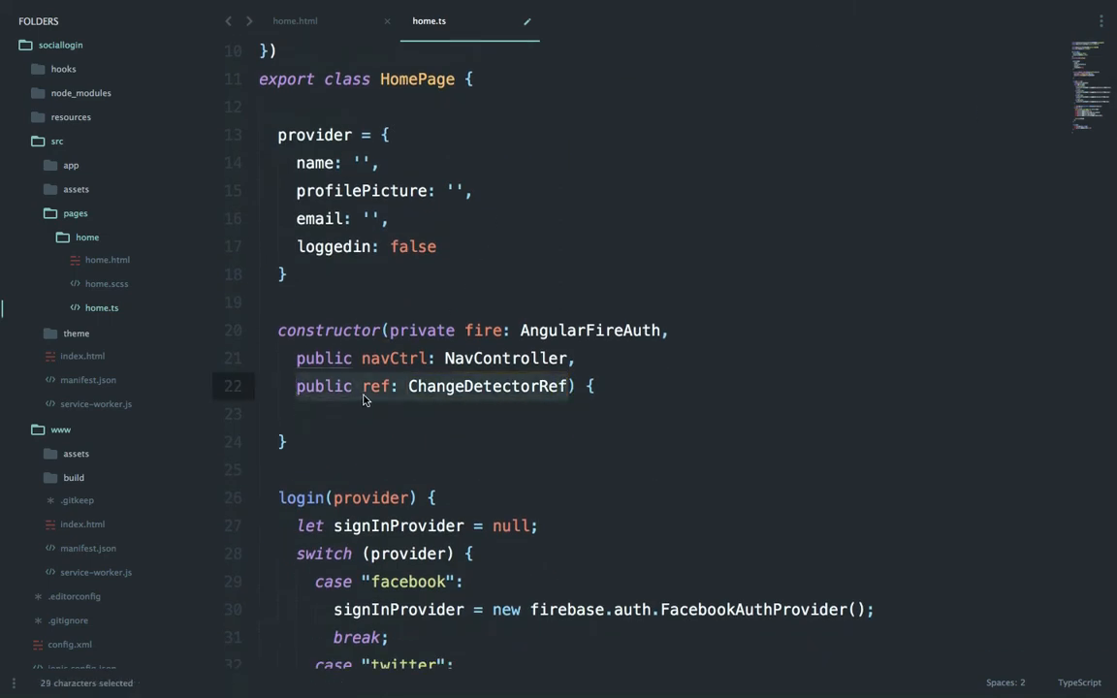
scroll("down", 3)
type("t")
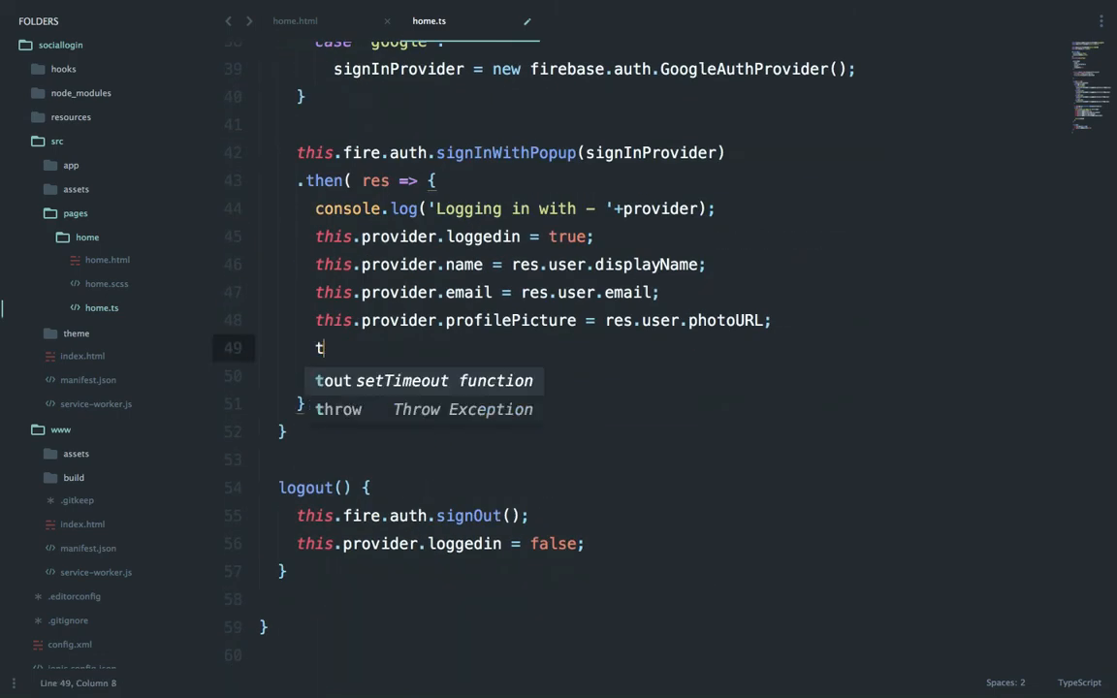
- Call this.ref.detectChanges() after the profilePicture assignment and return to home.html
type("his.ref.detectChanges();")
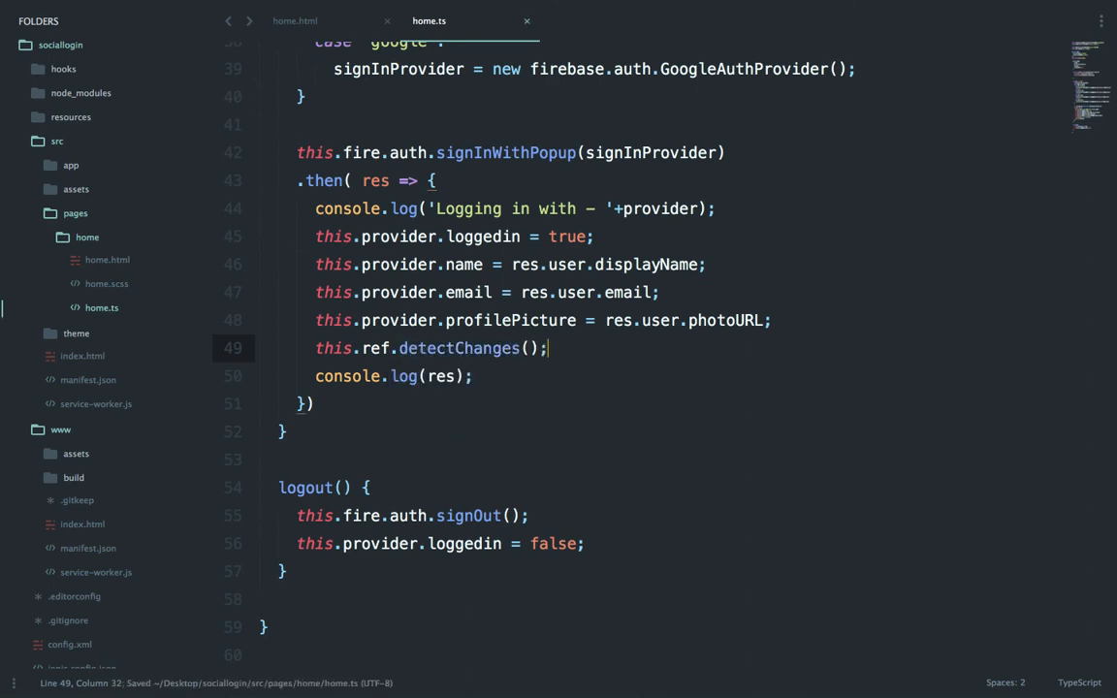
mouse_move(440, 442)
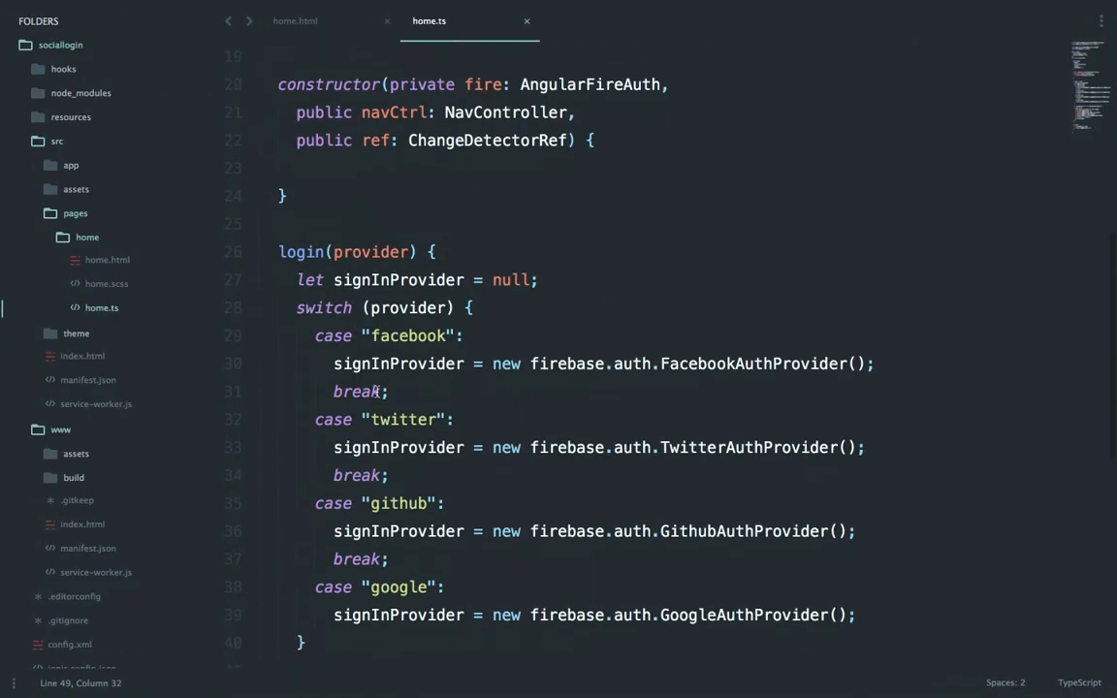
scroll("down", 3)
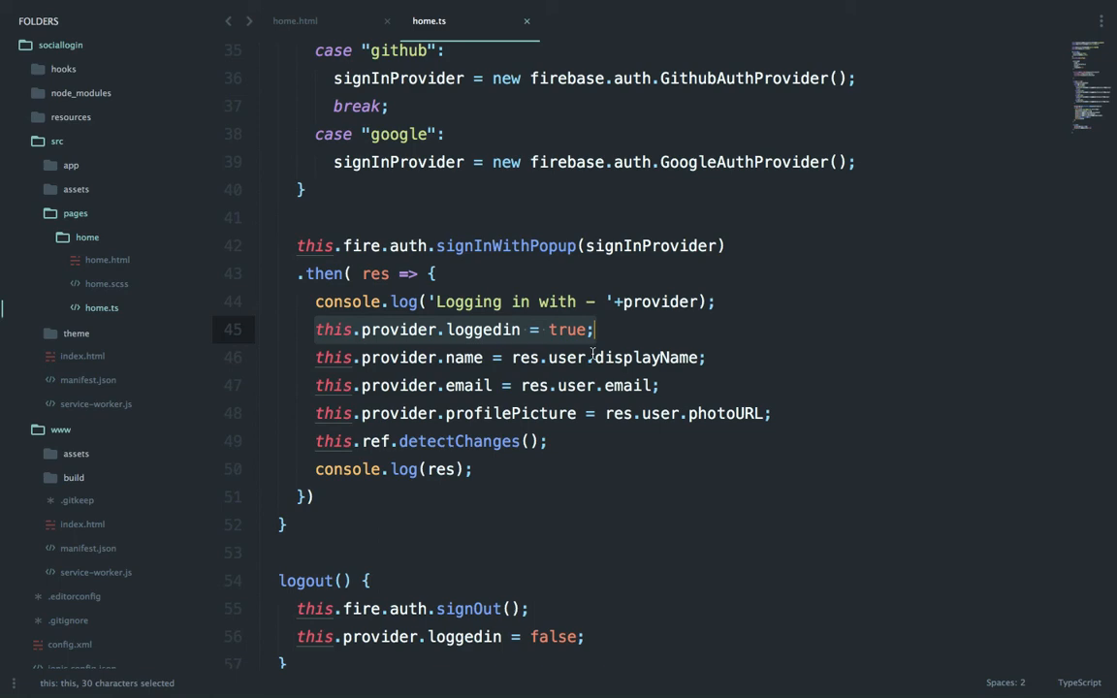
left_click(294, 19)
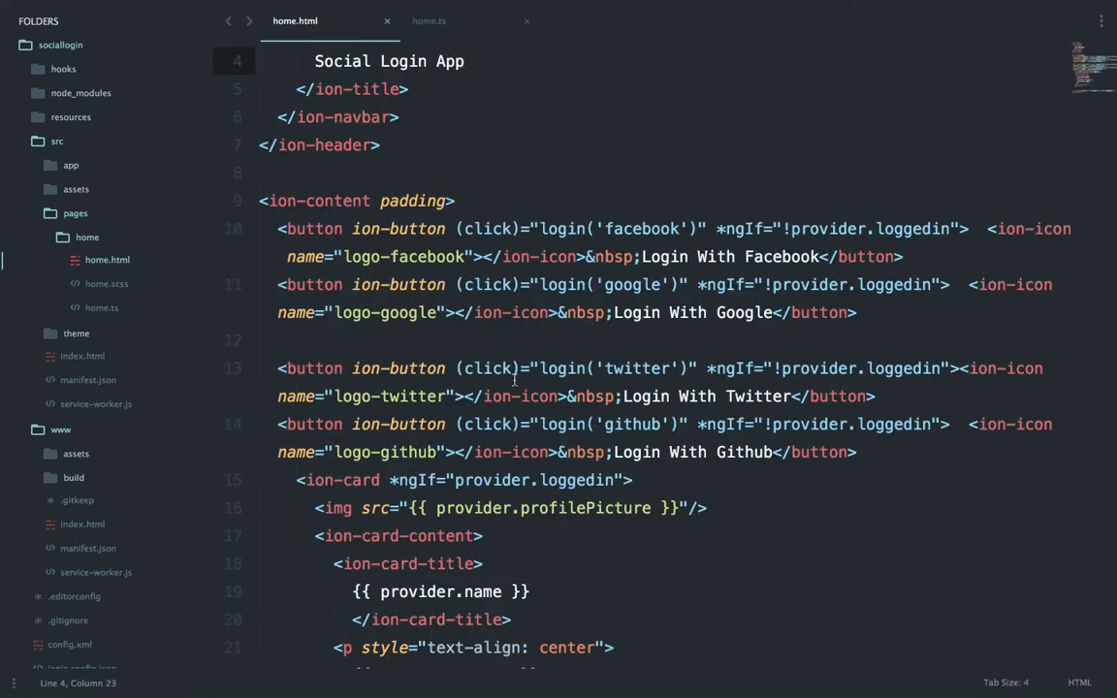
- Review the ion-card markup and detectChanges lines, then reload the Ionic Lab preview
scroll("down", 3)
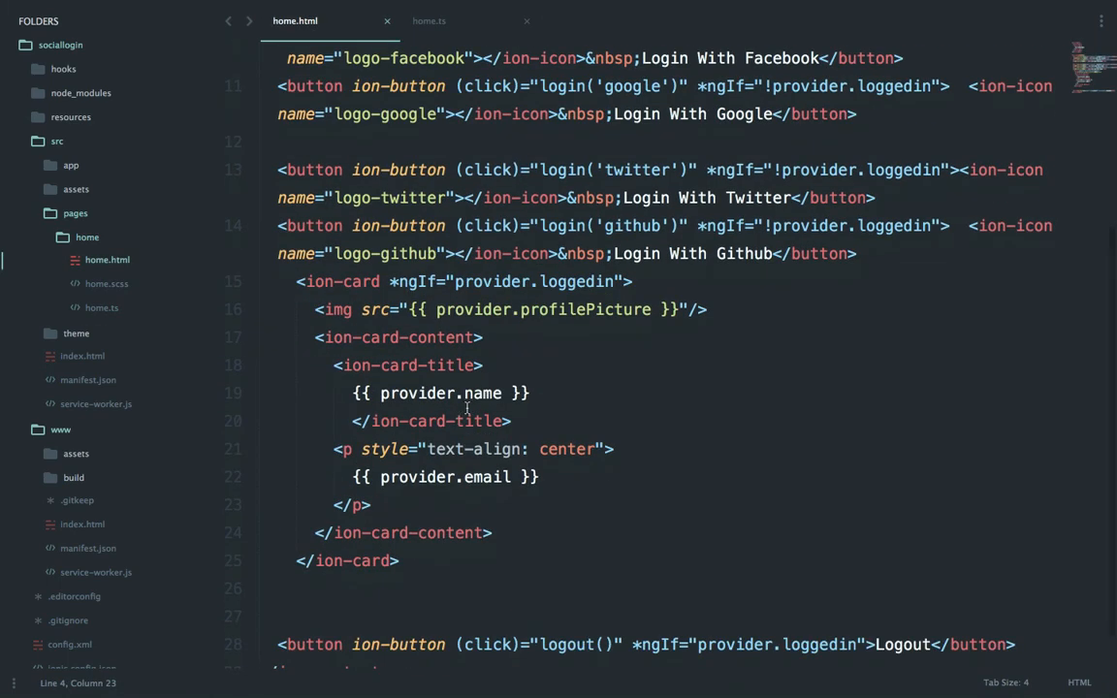
left_click_drag(299, 281, 397, 560)
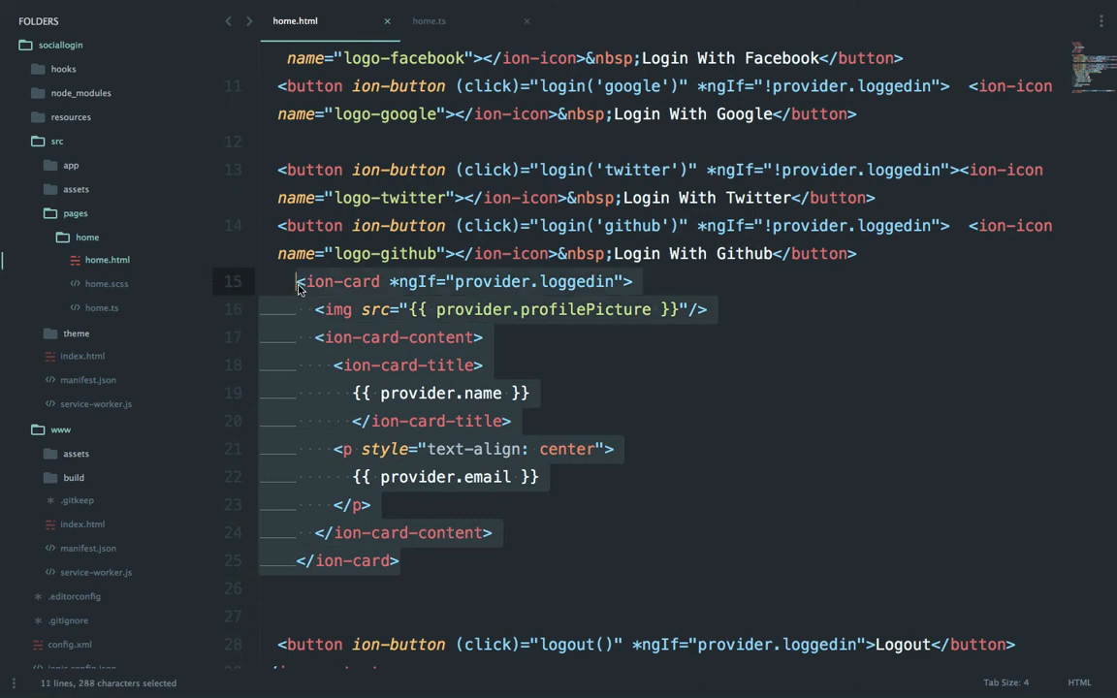
left_click(429, 20)
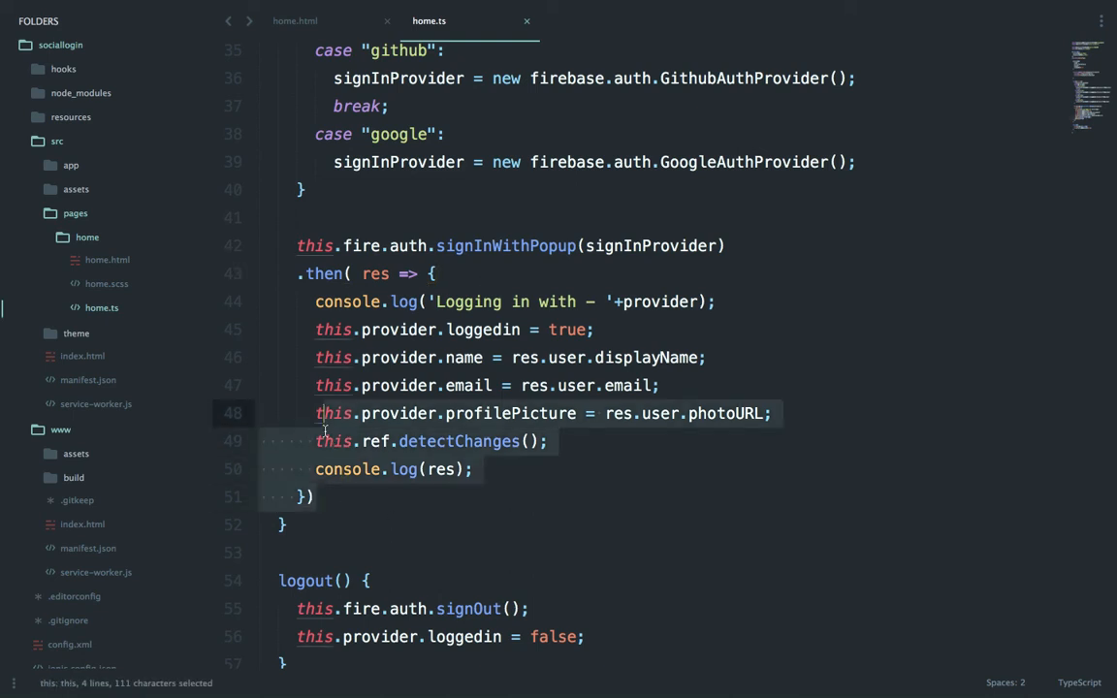
mouse_move(326, 411)
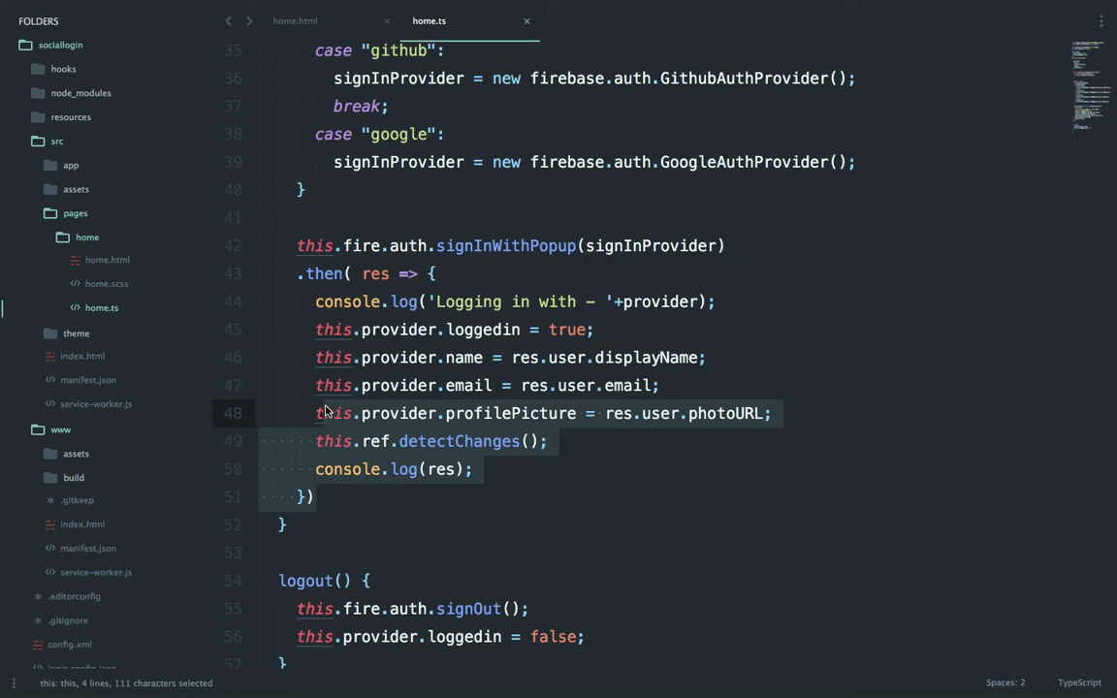
left_click(438, 330)
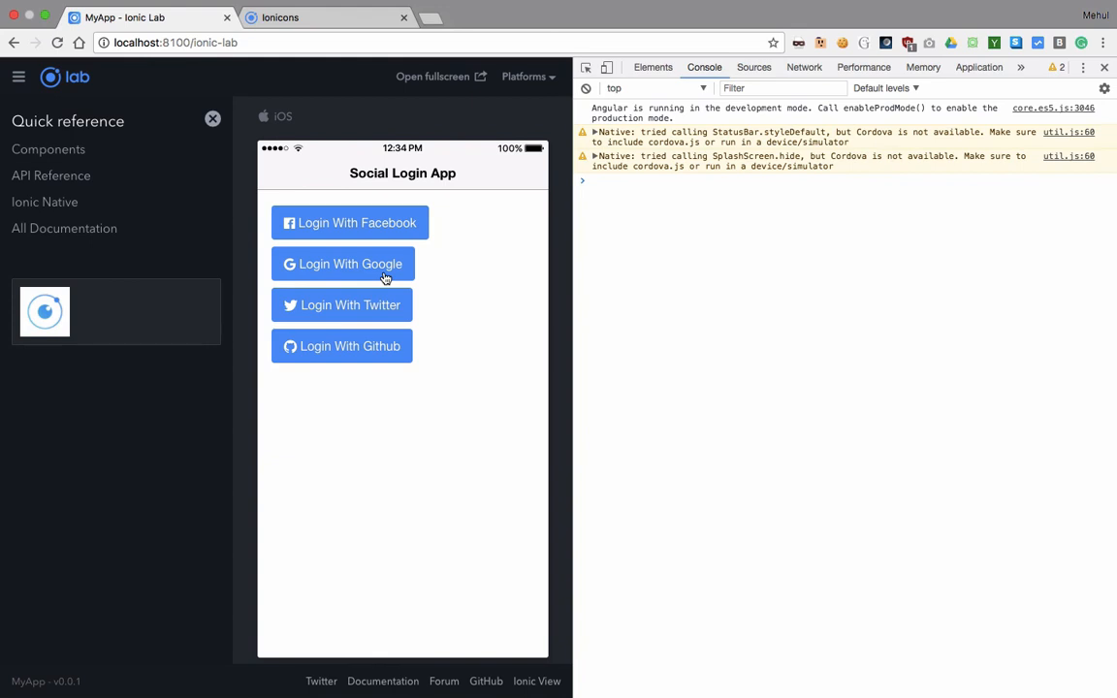
- Sign in with Google in the Ionic Lab preview to confirm the profile card appears immediately
left_click(343, 264)
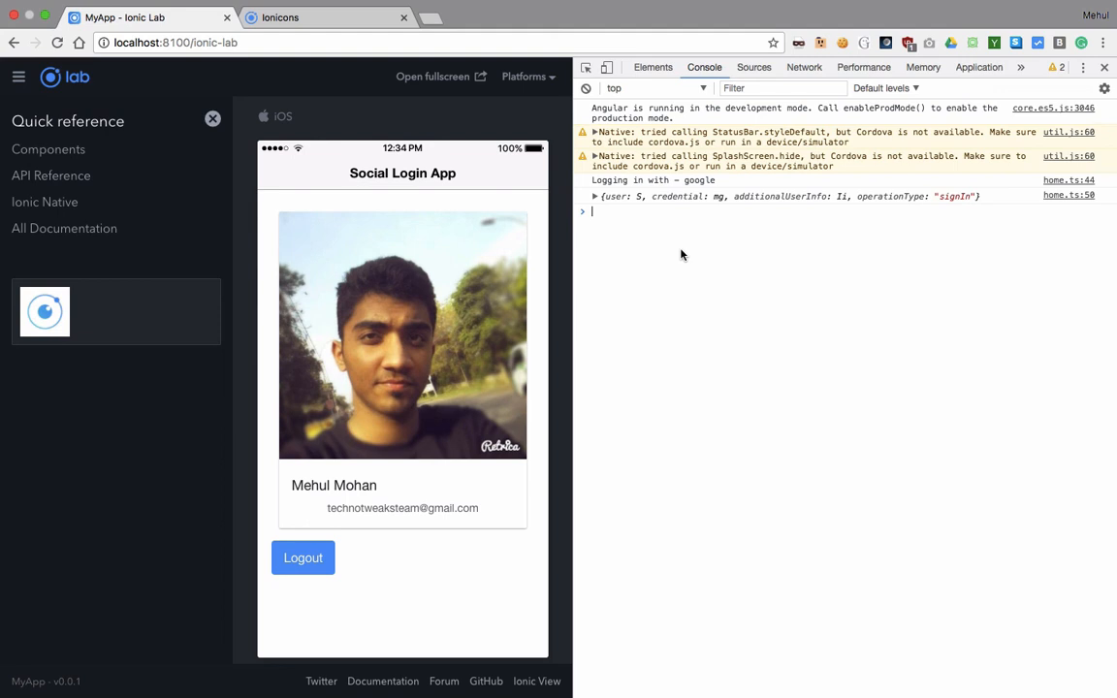
mouse_move(665, 186)
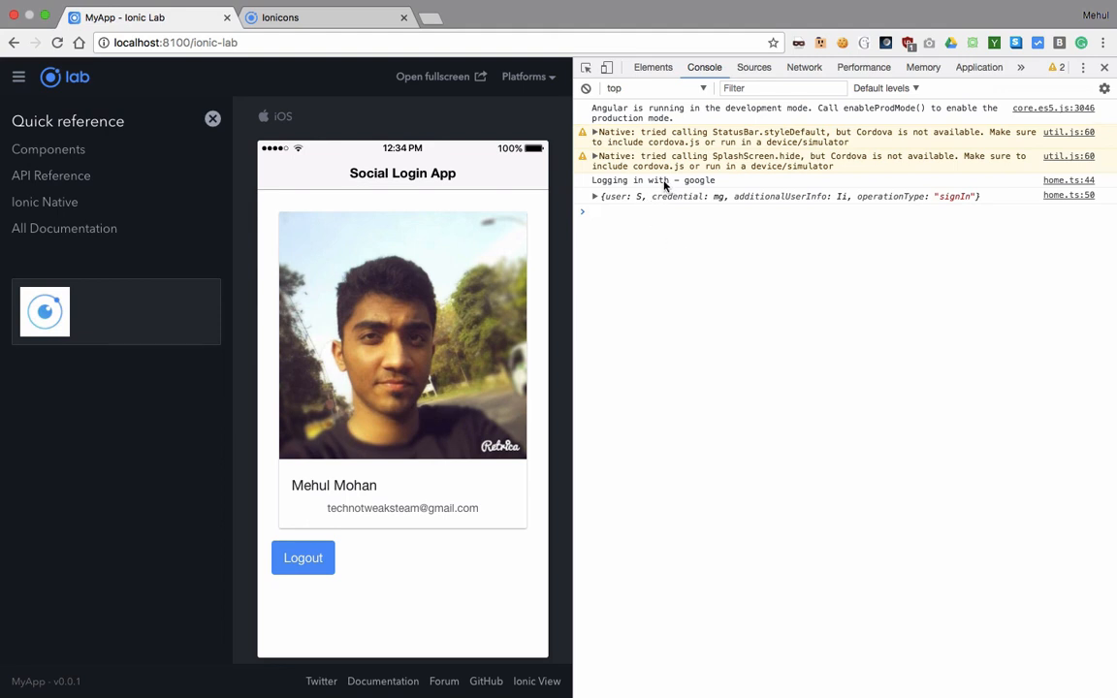
mouse_move(731, 293)
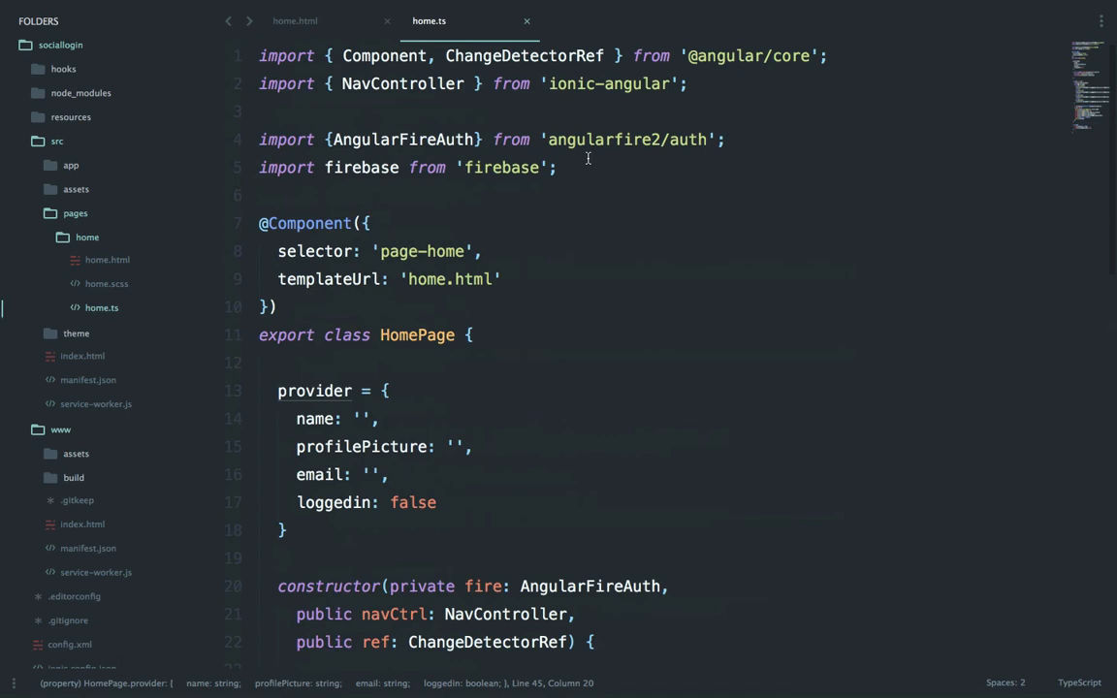
scroll("down", 3)
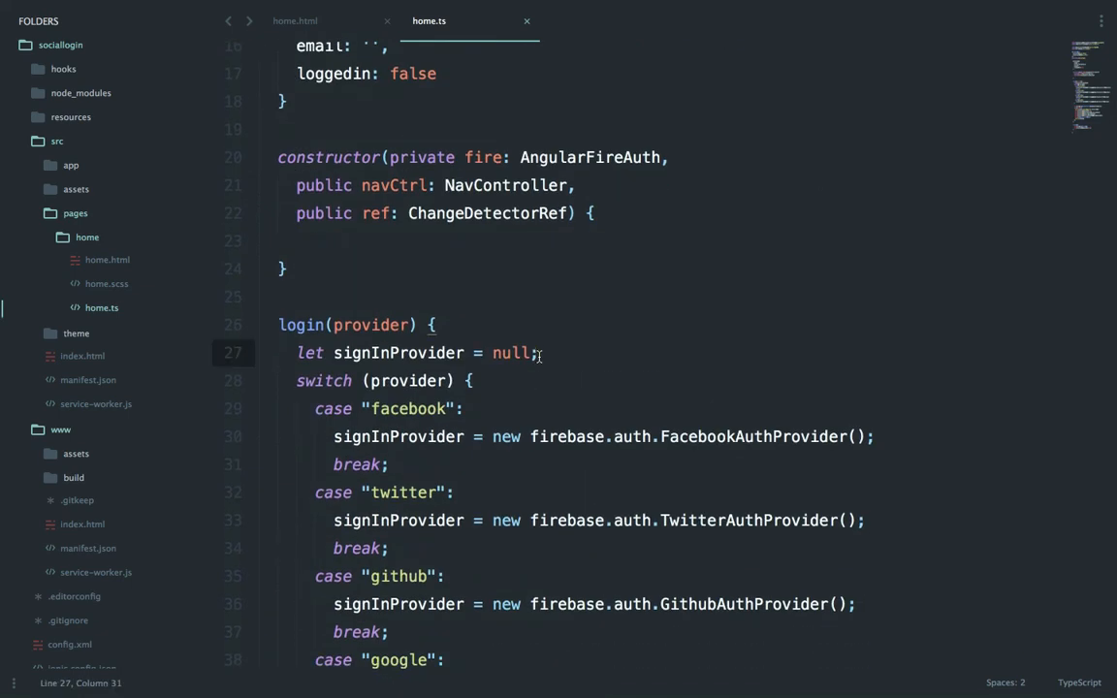
scroll("down", 3)
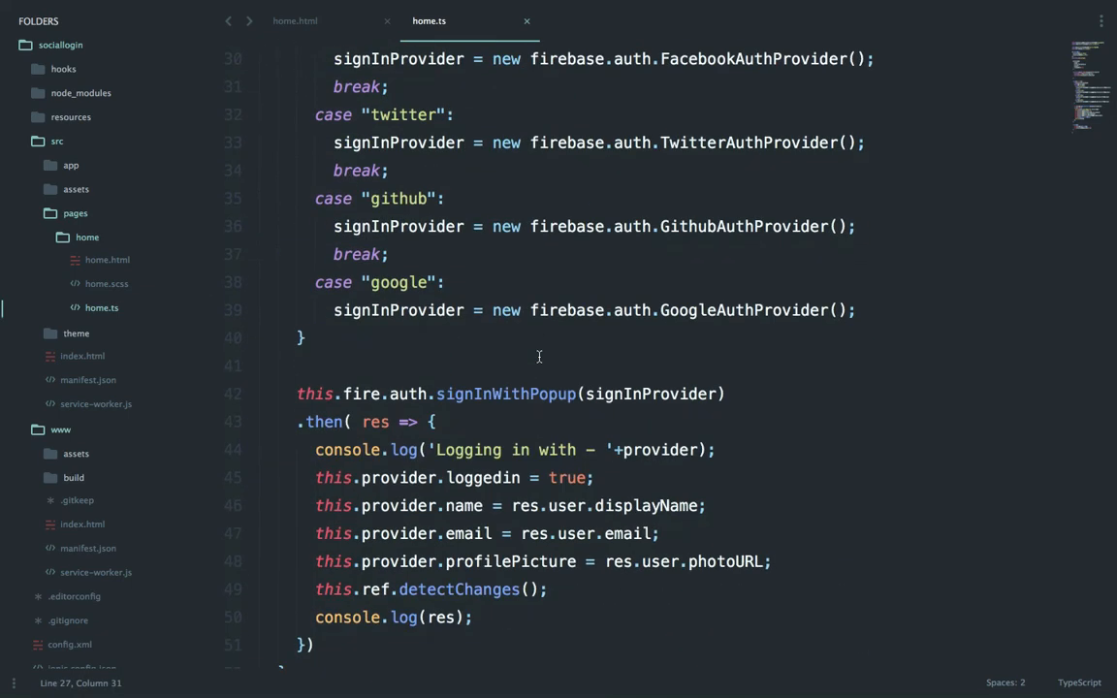
scroll("down", 3)
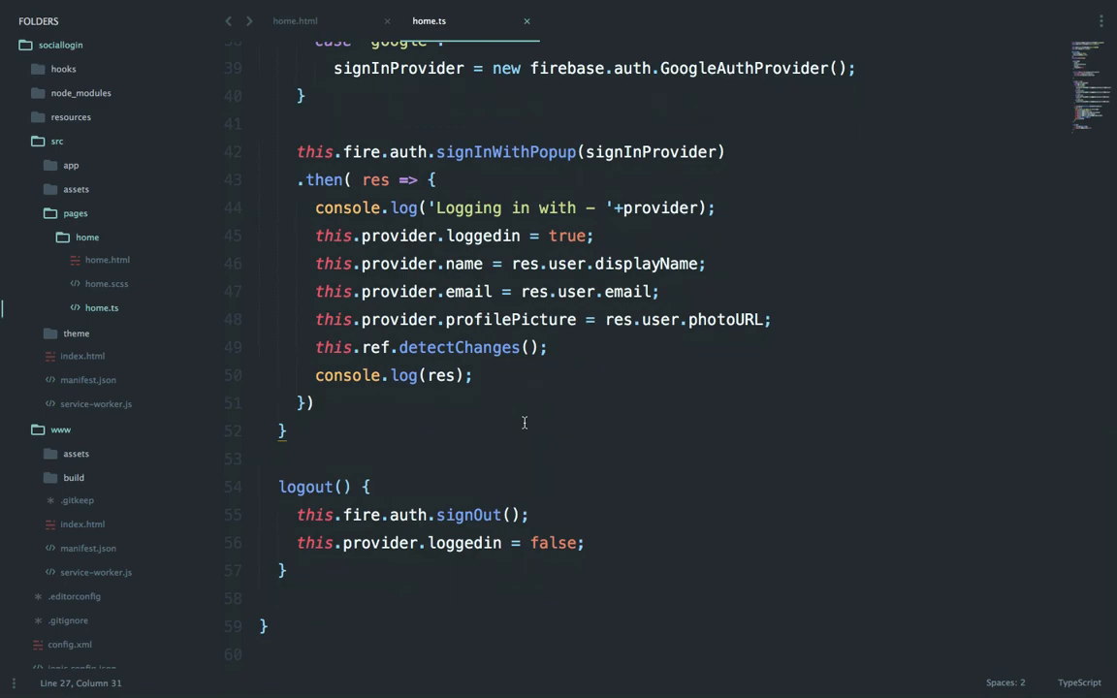